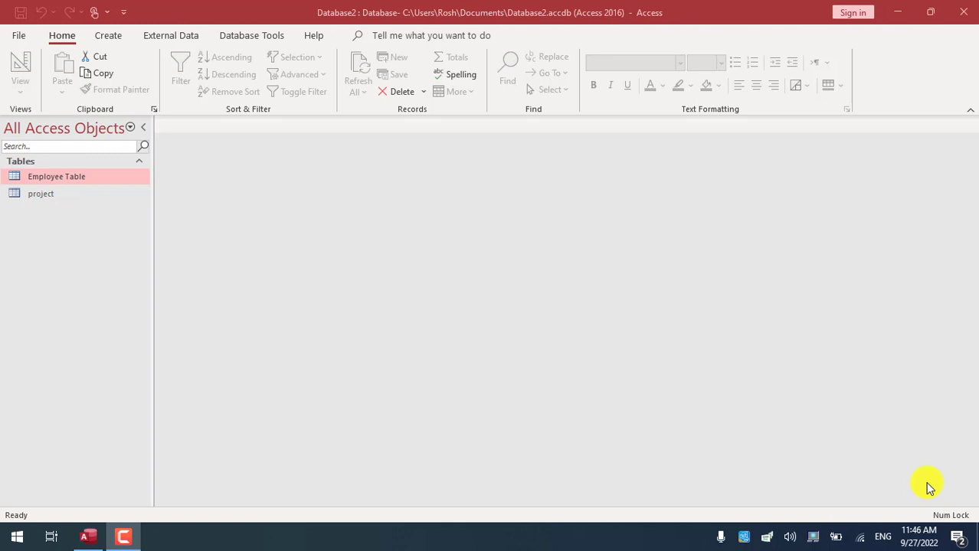
mouse_move(139, 167)
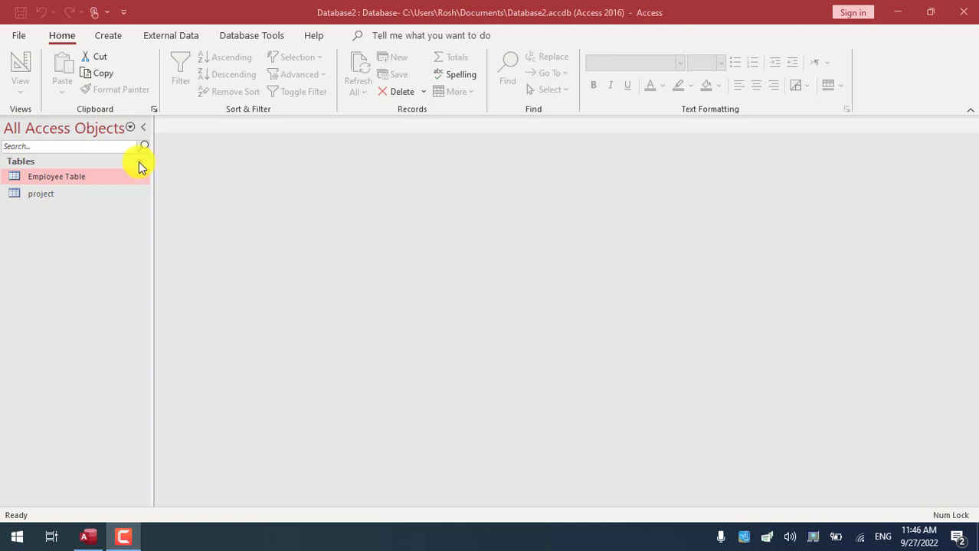
Select the project table and show the Create ribbon commands
left_click(55, 176)
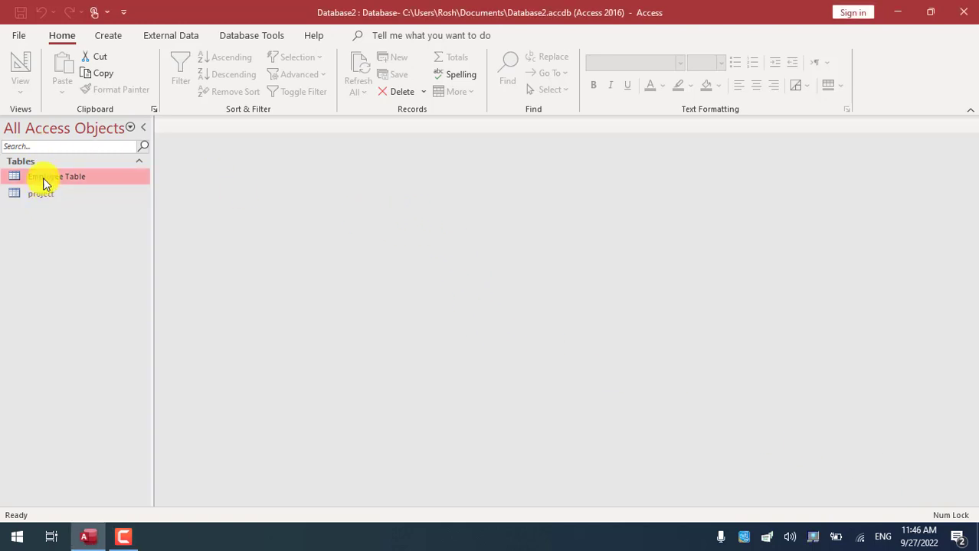
left_click(40, 193)
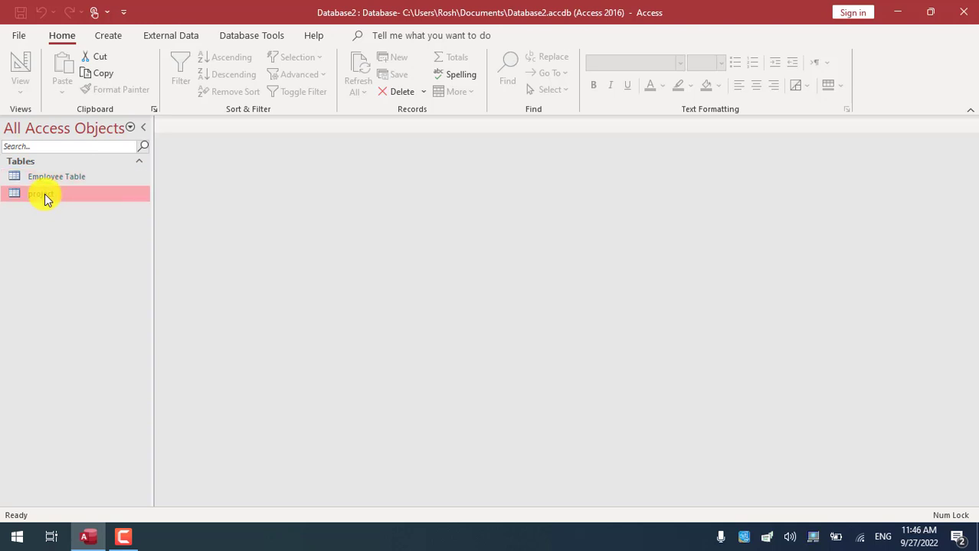
mouse_move(55, 176)
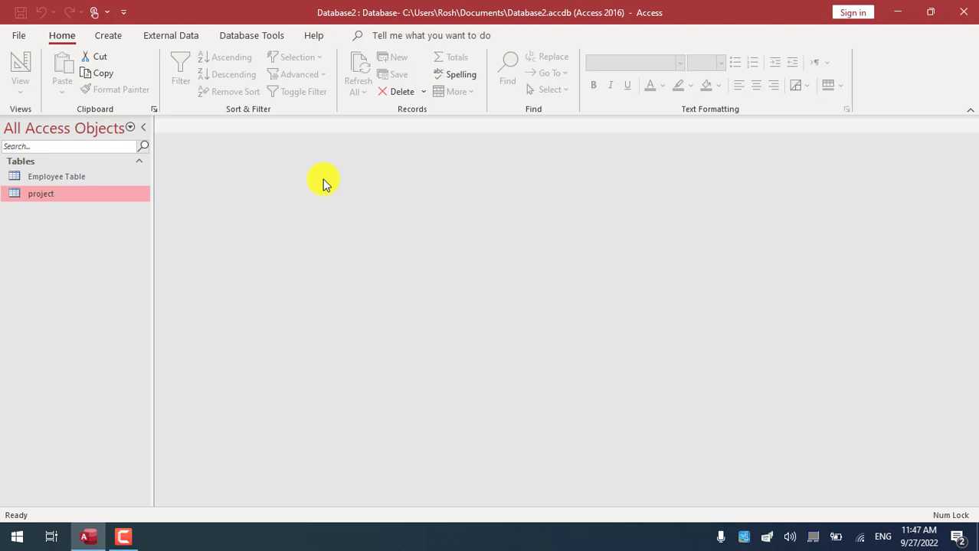
mouse_move(119, 247)
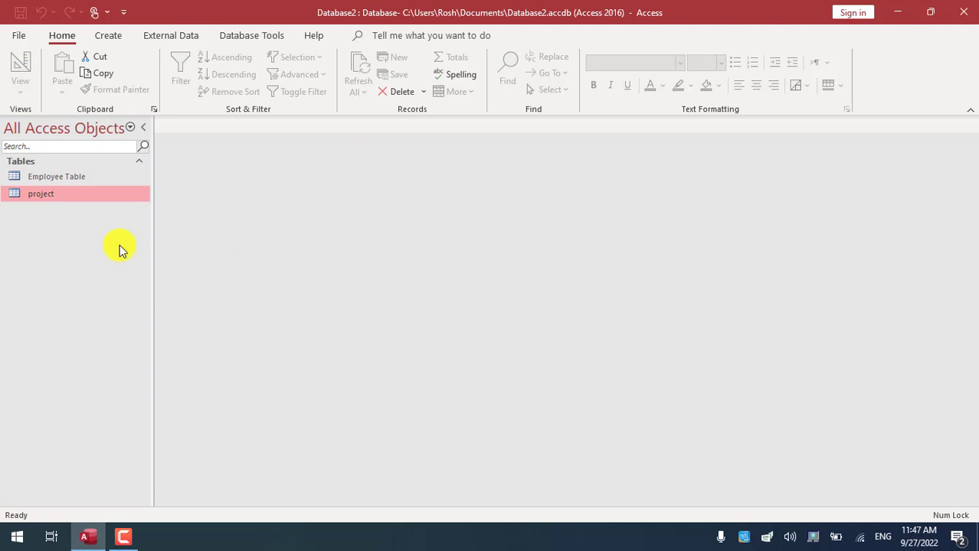
left_click(108, 36)
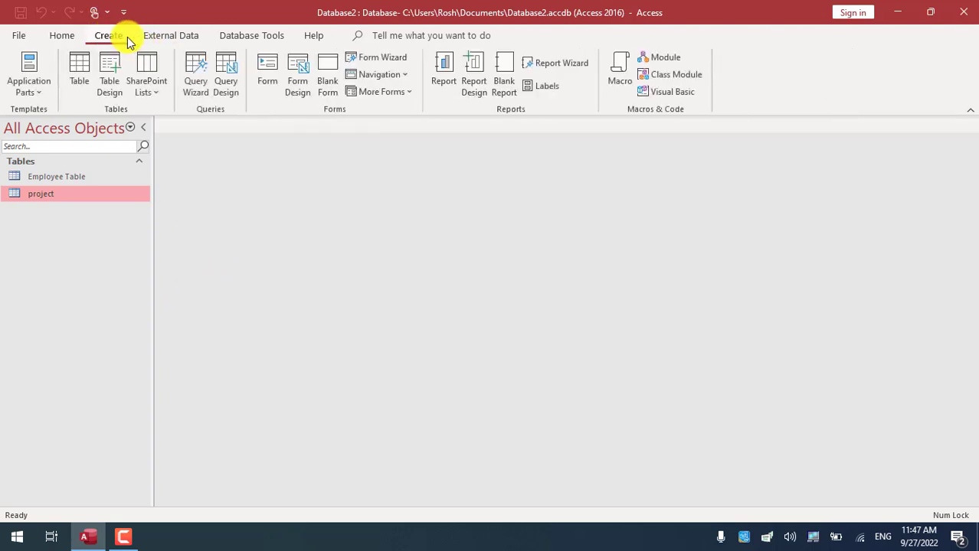
mouse_move(329, 126)
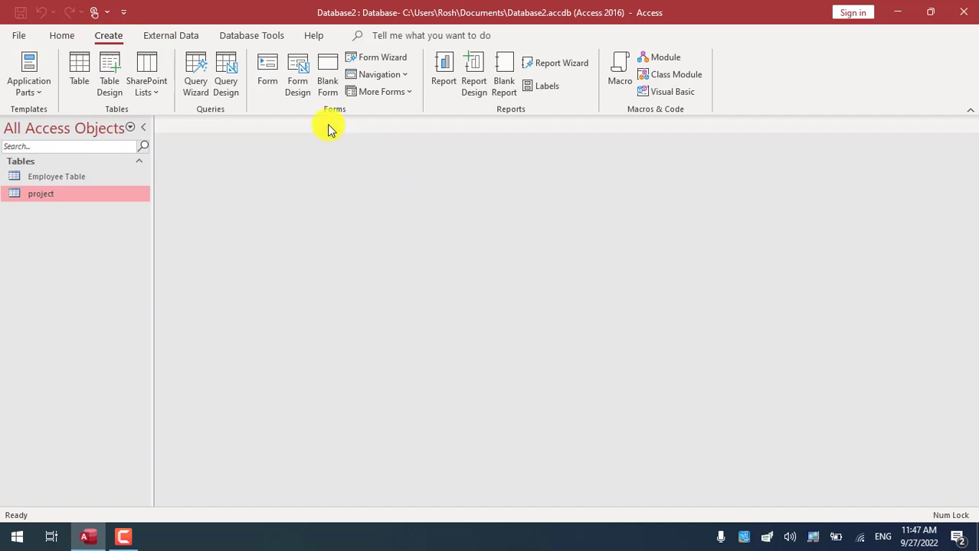
mouse_move(279, 186)
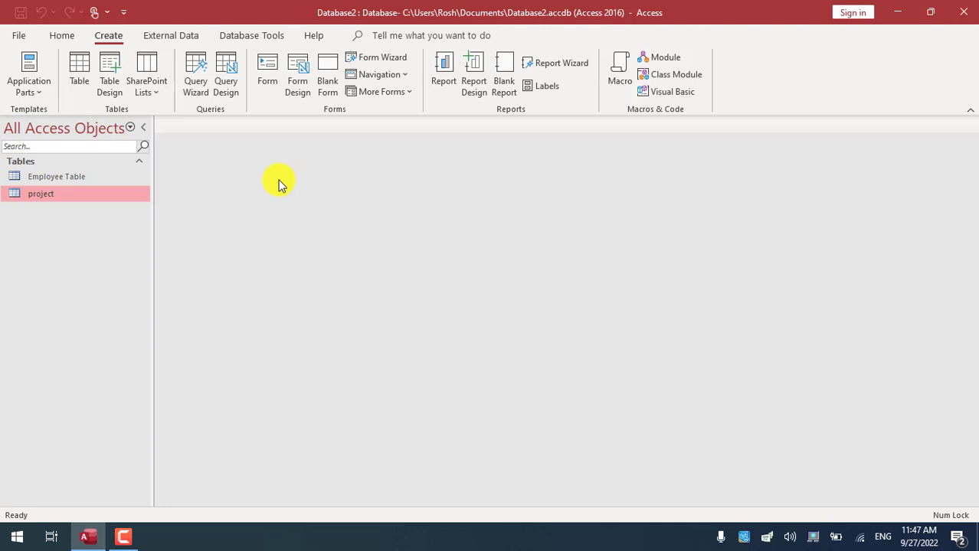
mouse_move(467, 228)
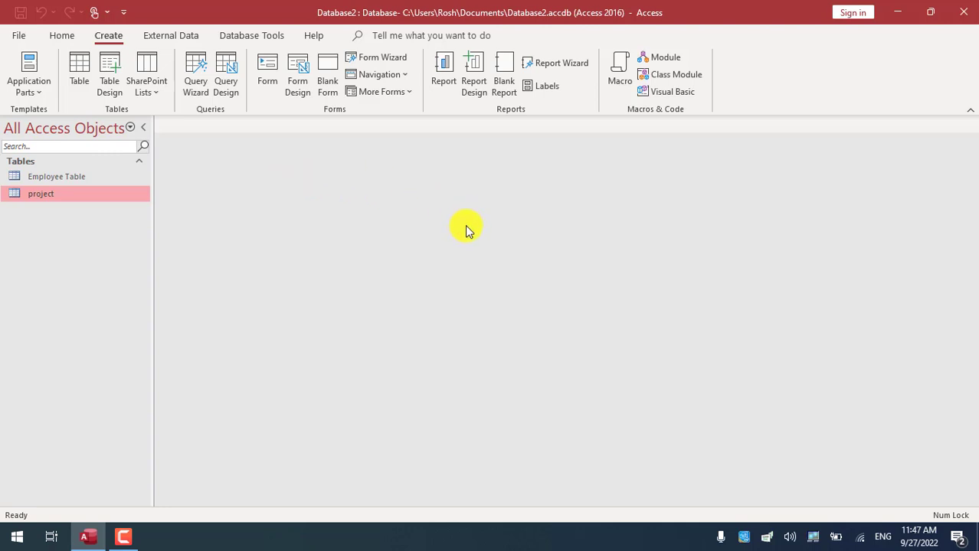
mouse_move(452, 224)
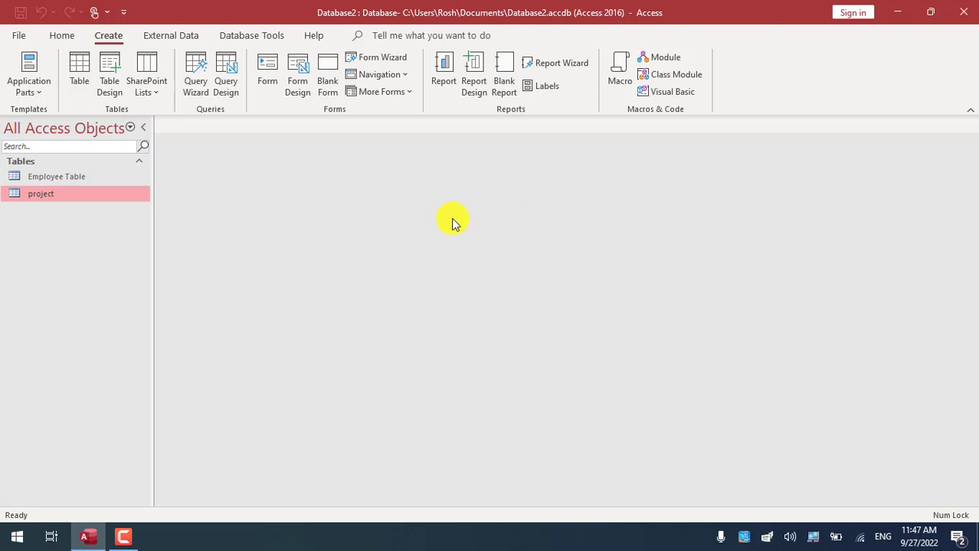
mouse_move(399, 215)
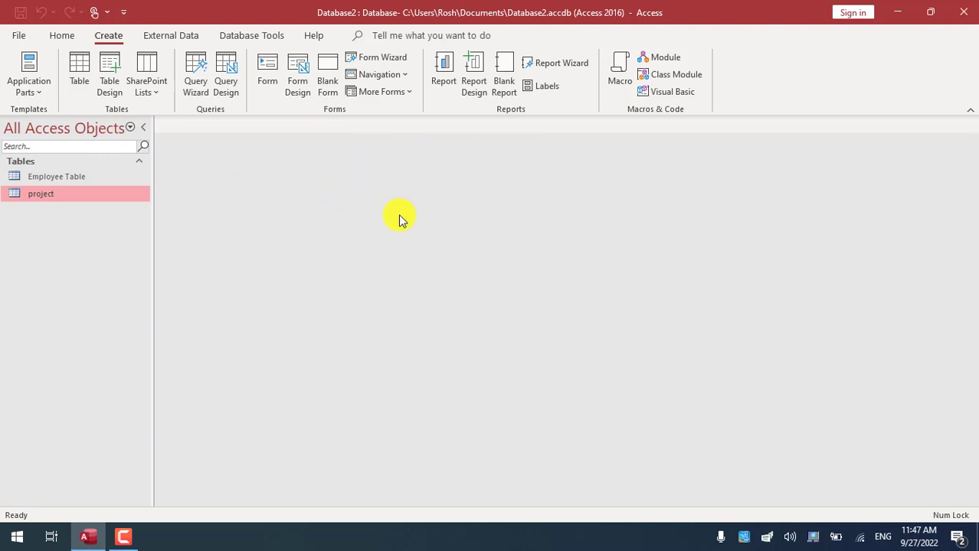
mouse_move(386, 225)
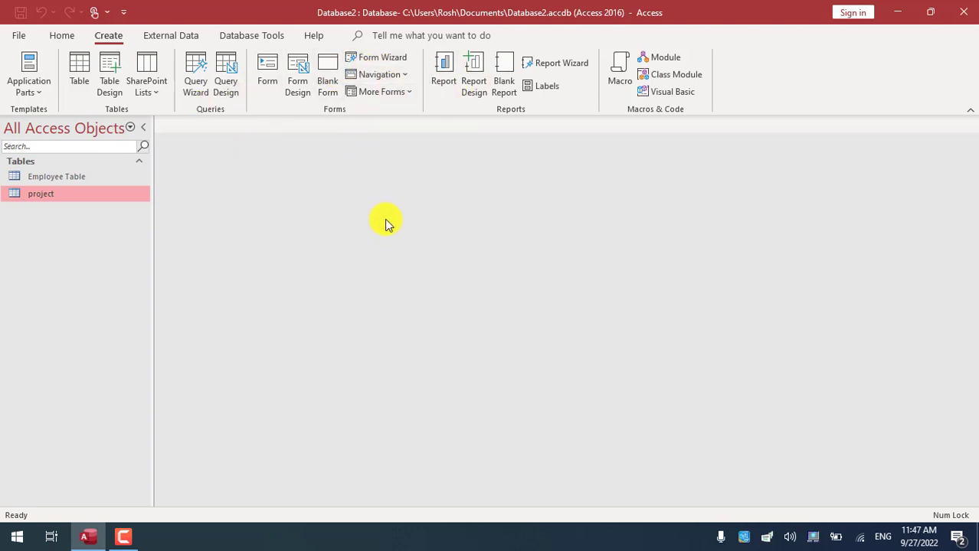
mouse_move(396, 243)
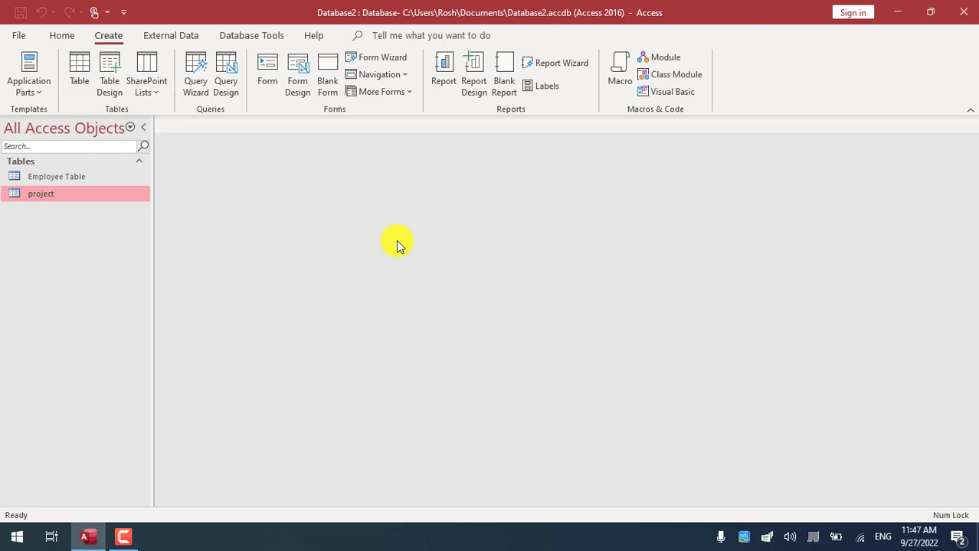
mouse_move(274, 228)
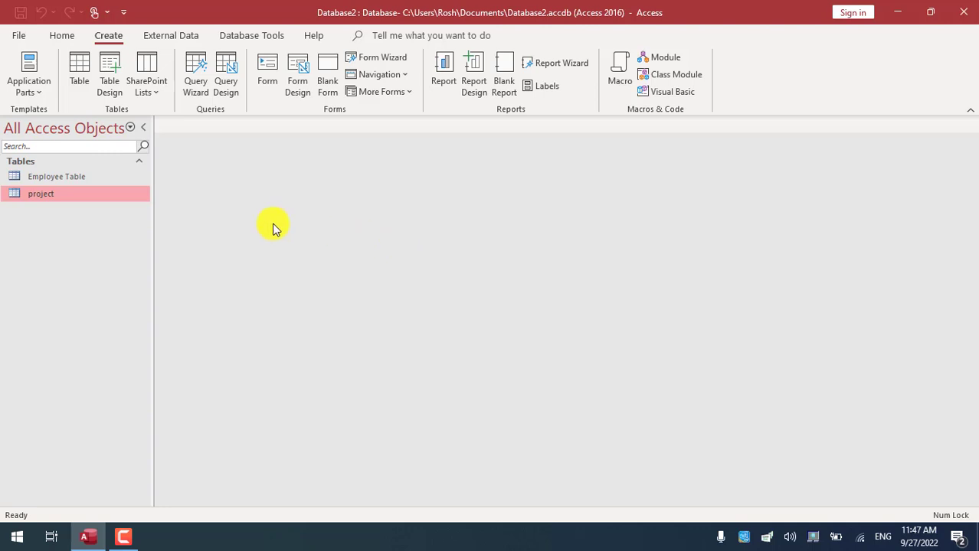
Open Employee Table and the project table as datasheets from the Navigation Pane
left_click(55, 176)
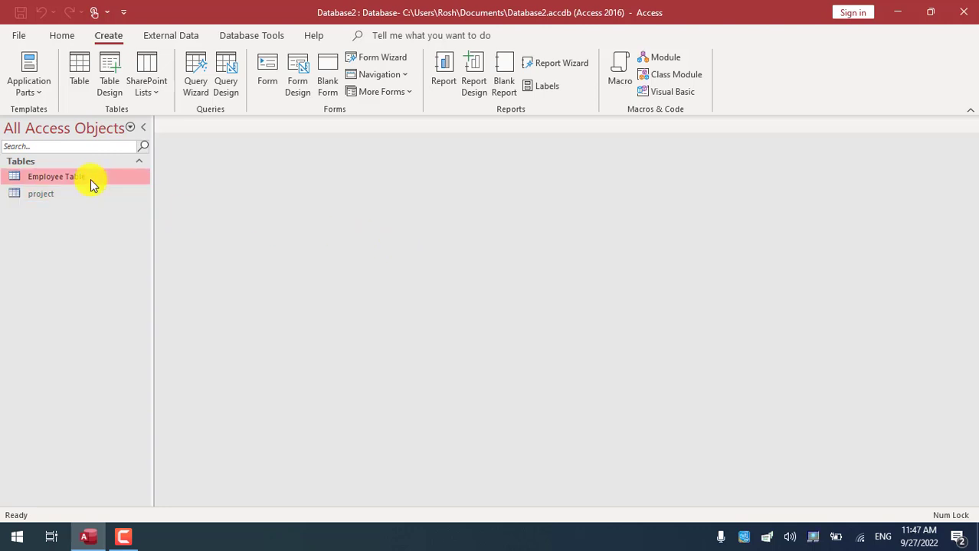
double_click(57, 176)
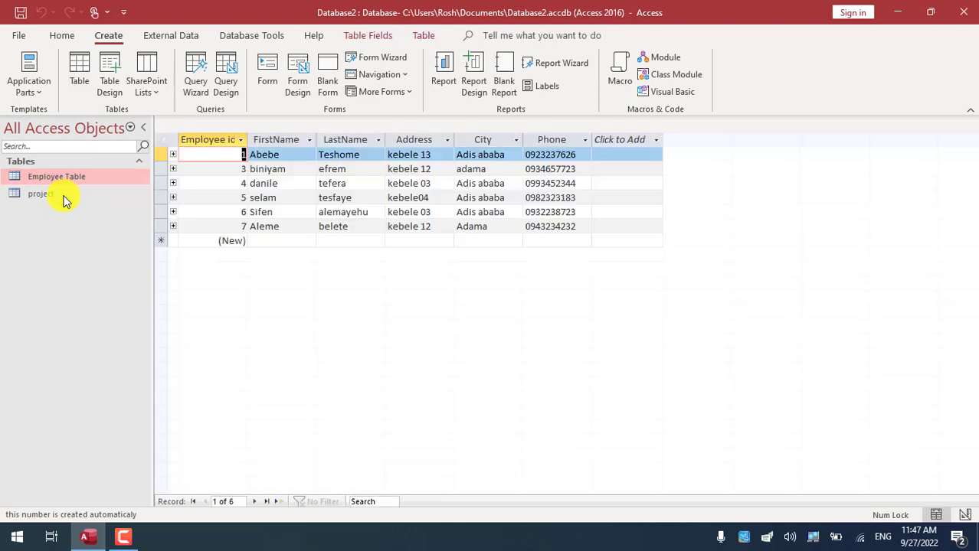
double_click(38, 193)
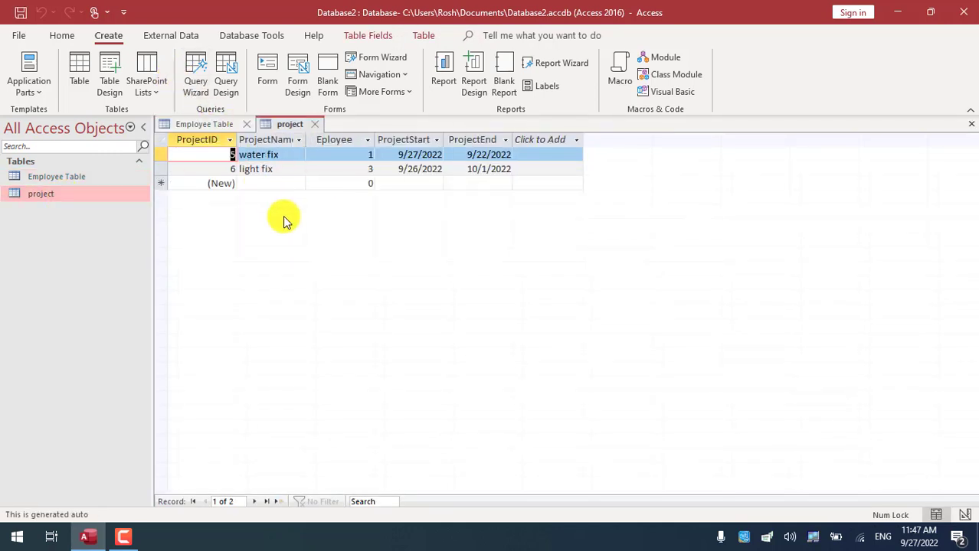
mouse_move(107, 36)
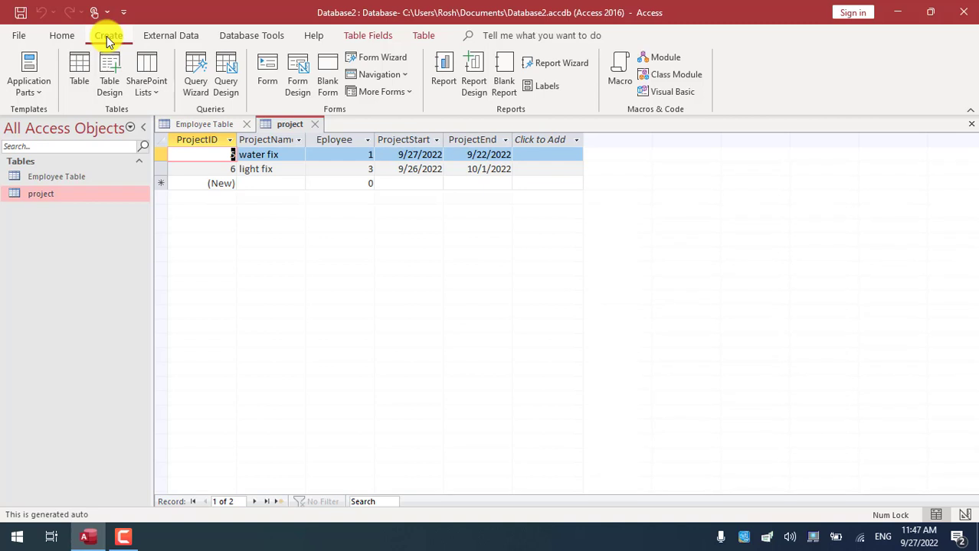
mouse_move(333, 107)
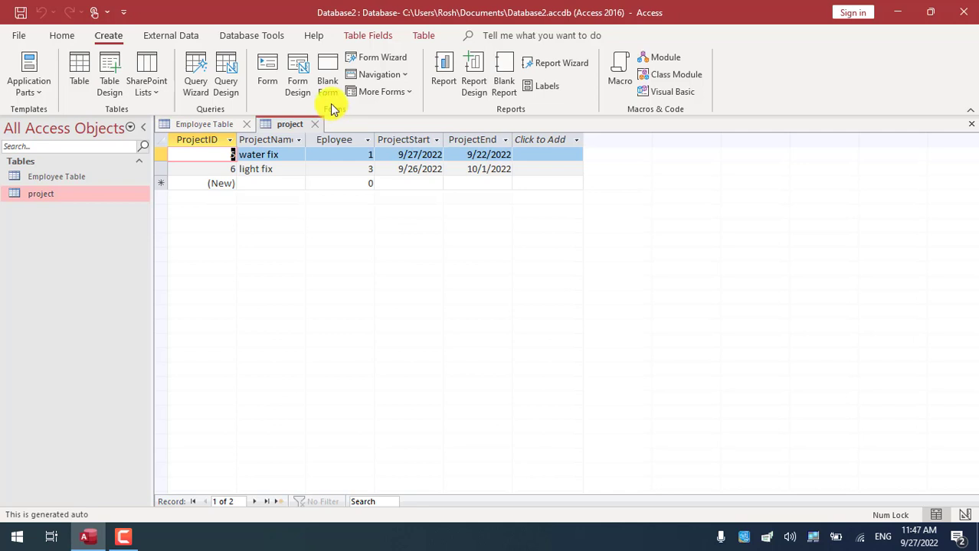
mouse_move(382, 58)
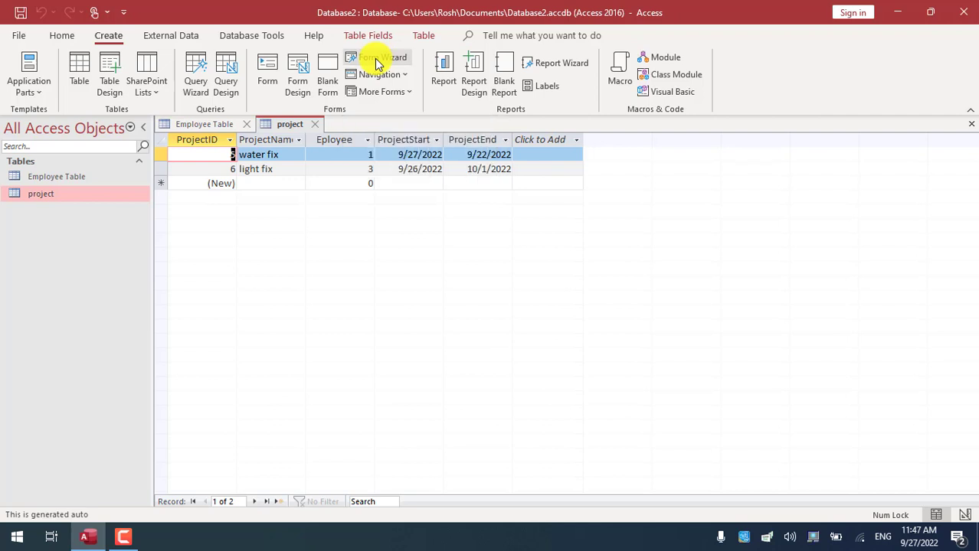
Start the Form Wizard with Employee Table as the form's source
left_click(383, 62)
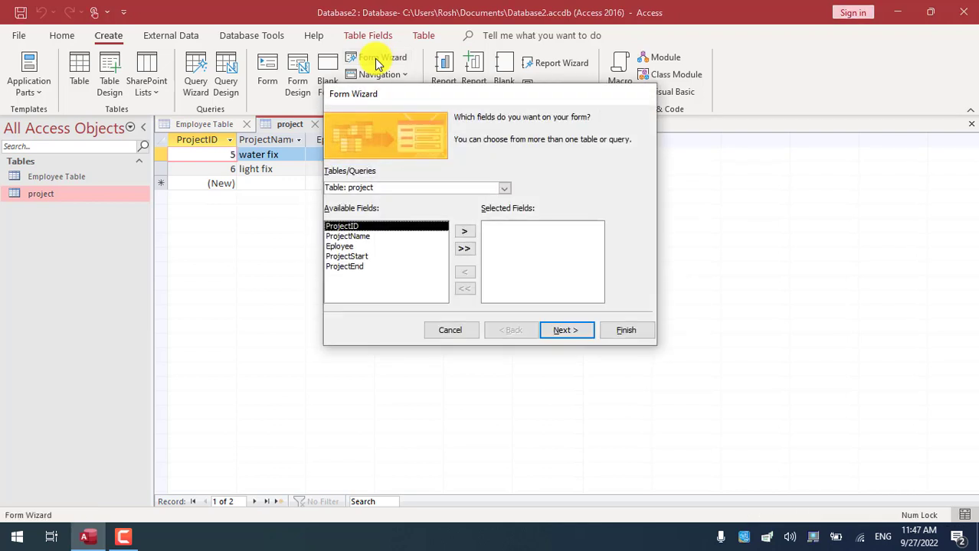
mouse_move(398, 181)
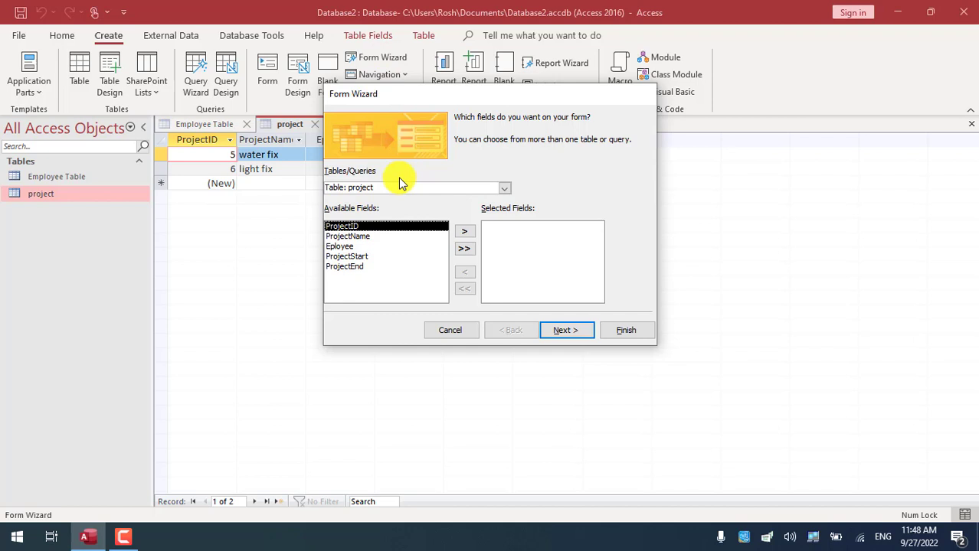
mouse_move(498, 187)
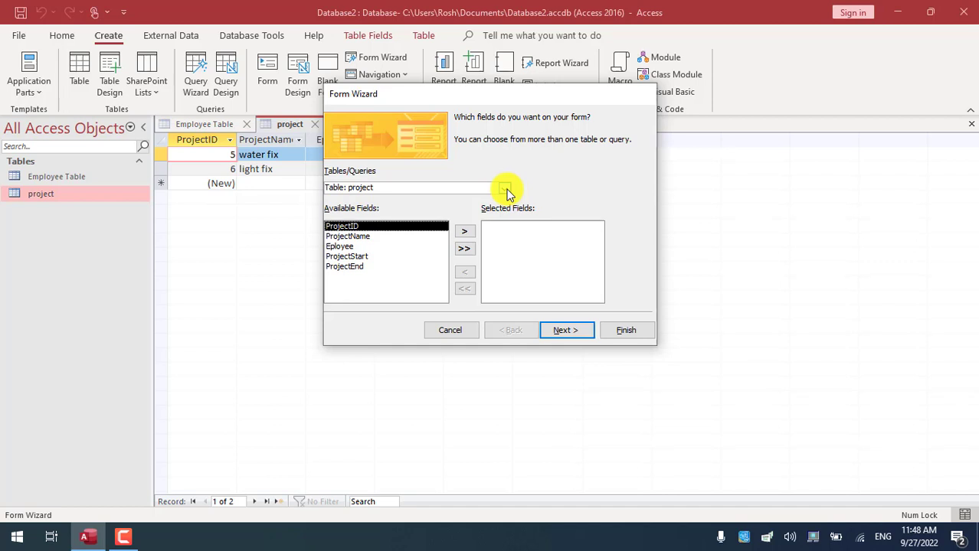
left_click(507, 187)
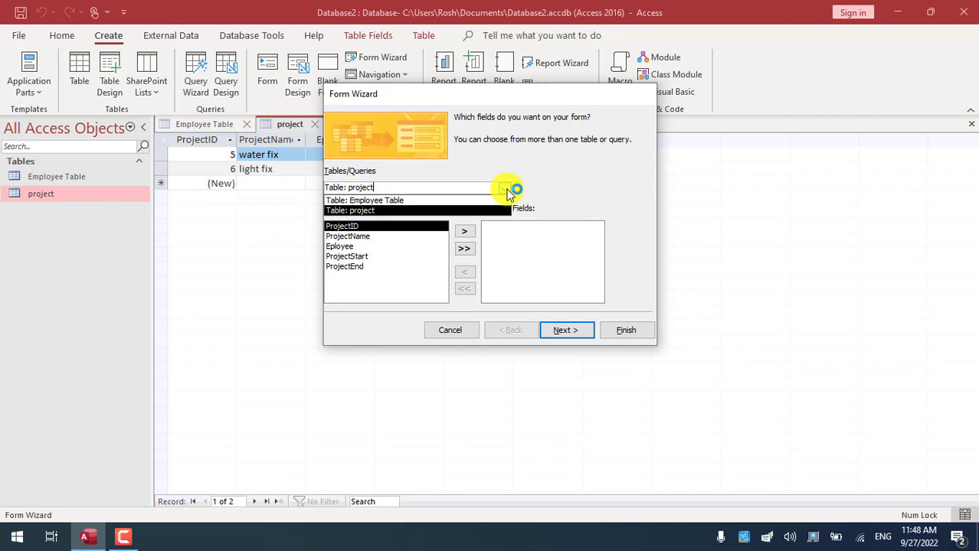
left_click(375, 199)
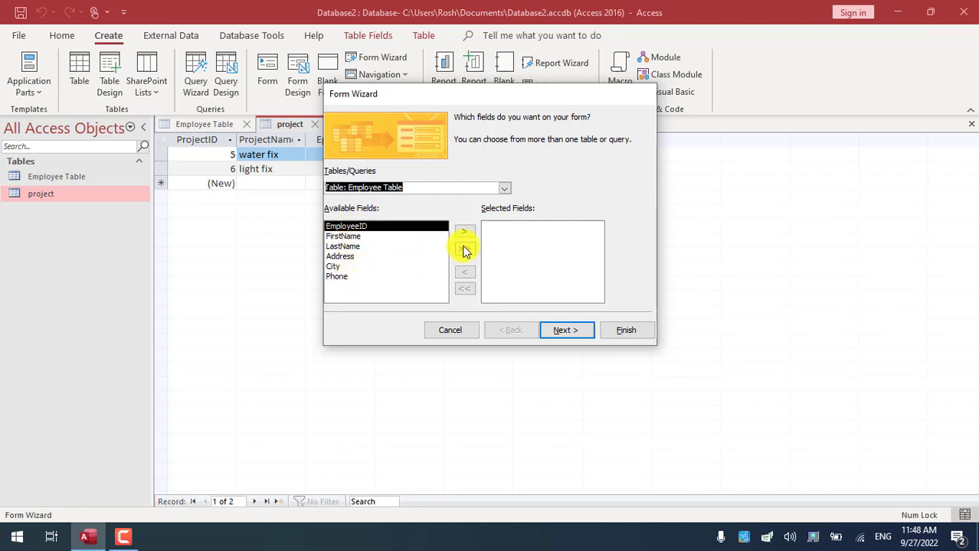
mouse_move(437, 244)
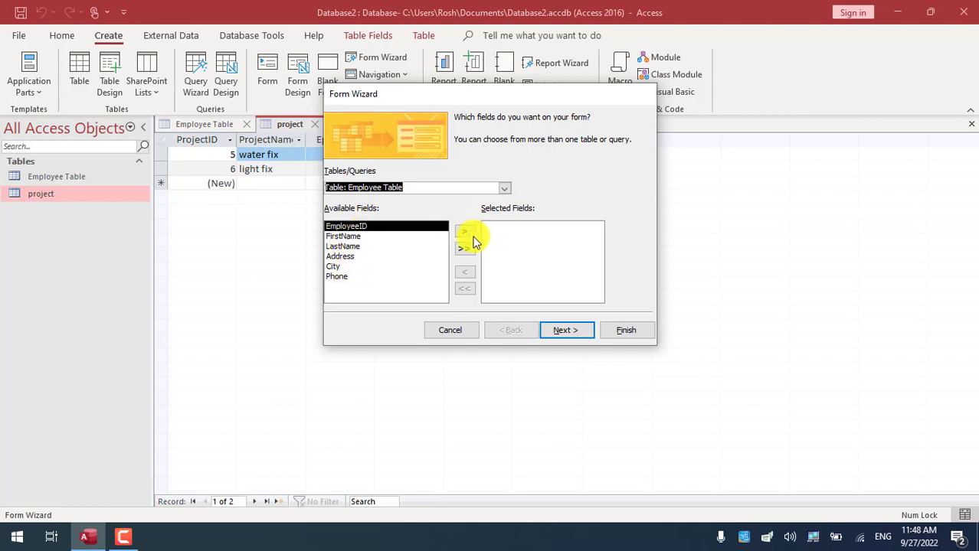
Move all six Employee Table fields, EmployeeID through Phone, into Selected Fields
left_click(465, 231)
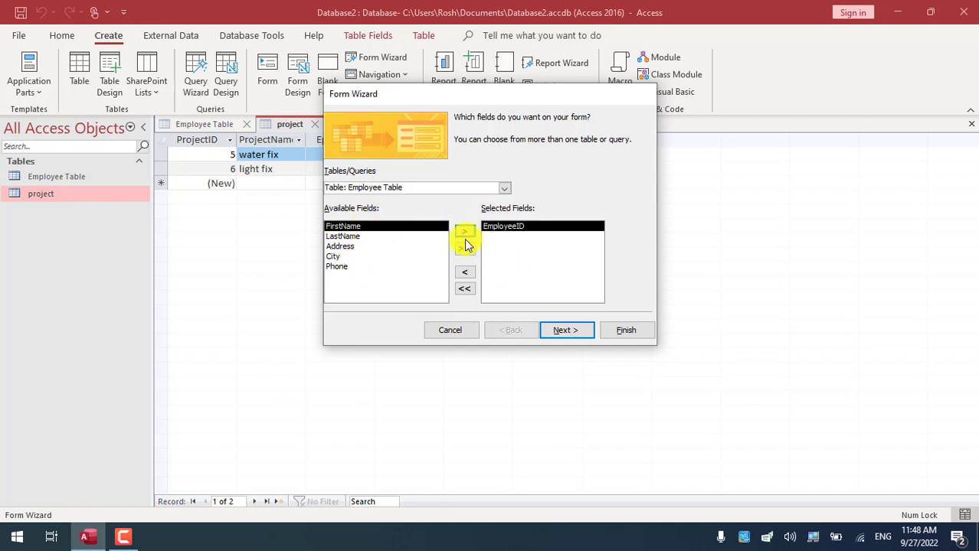
left_click(466, 236)
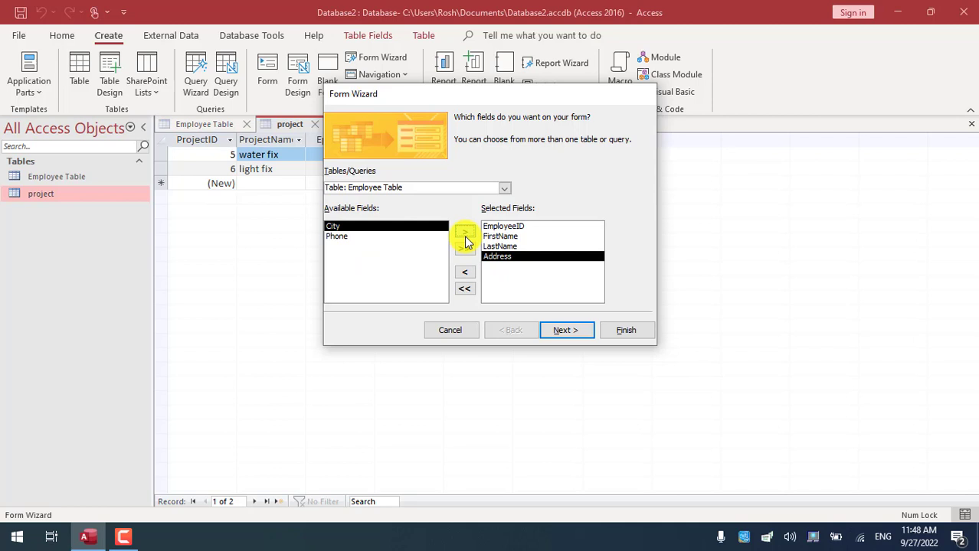
left_click(465, 231)
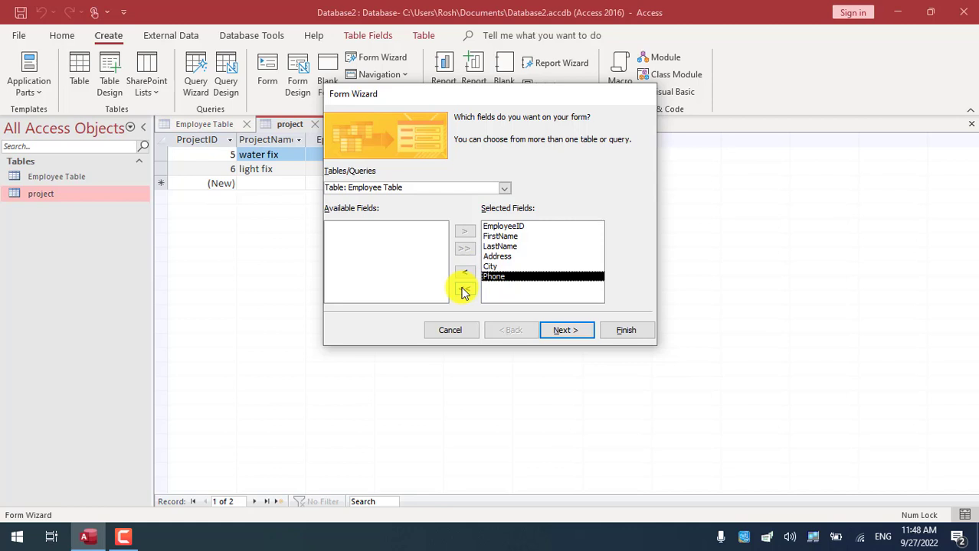
left_click(464, 288)
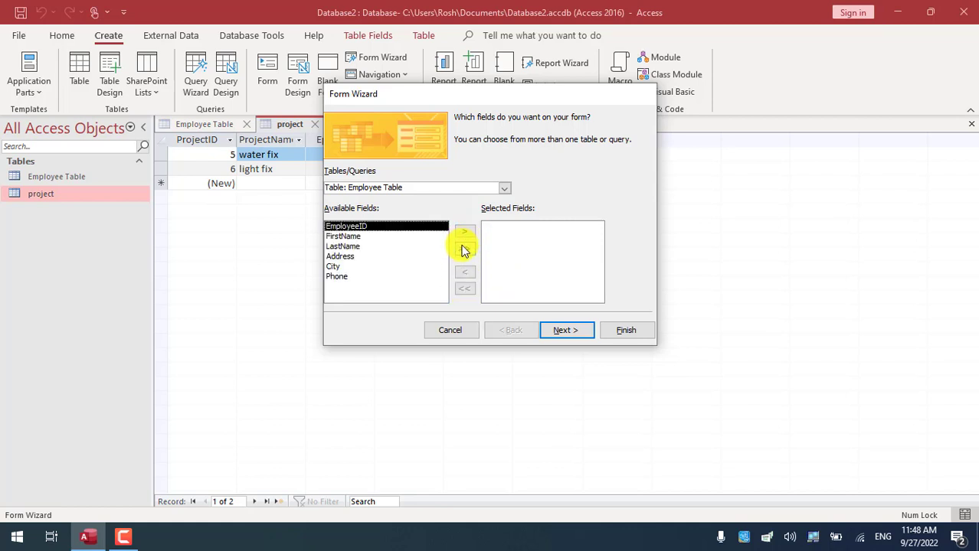
left_click(464, 248)
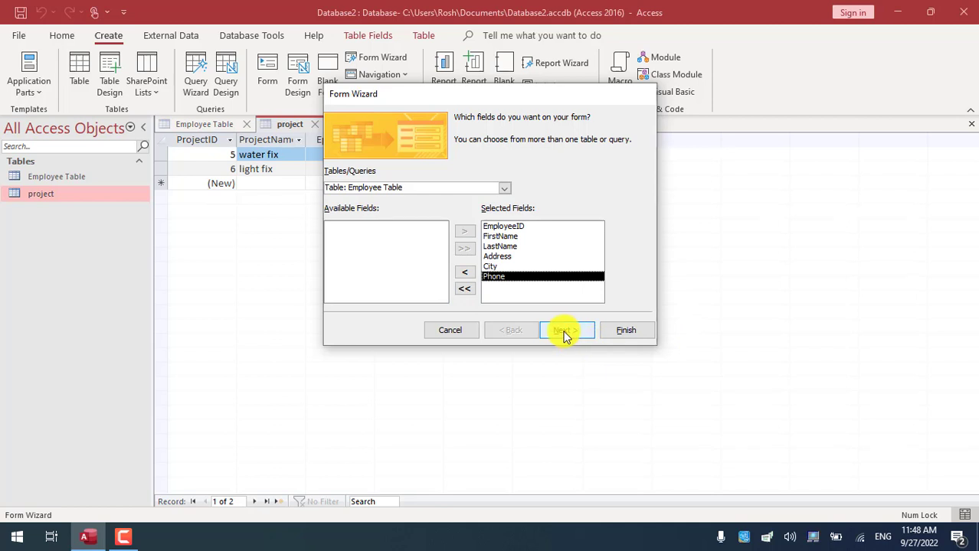
Keep the Columnar layout and continue to the form title page
left_click(564, 331)
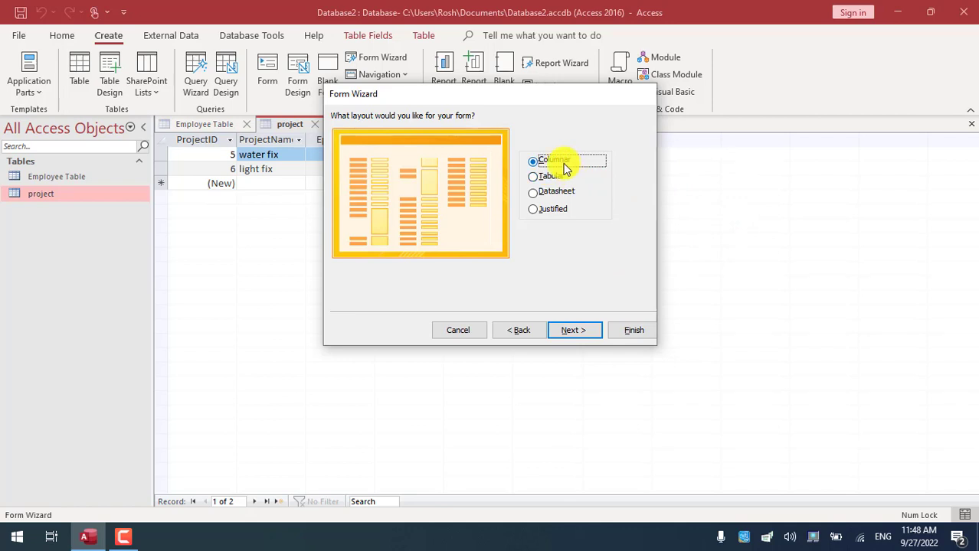
mouse_move(563, 297)
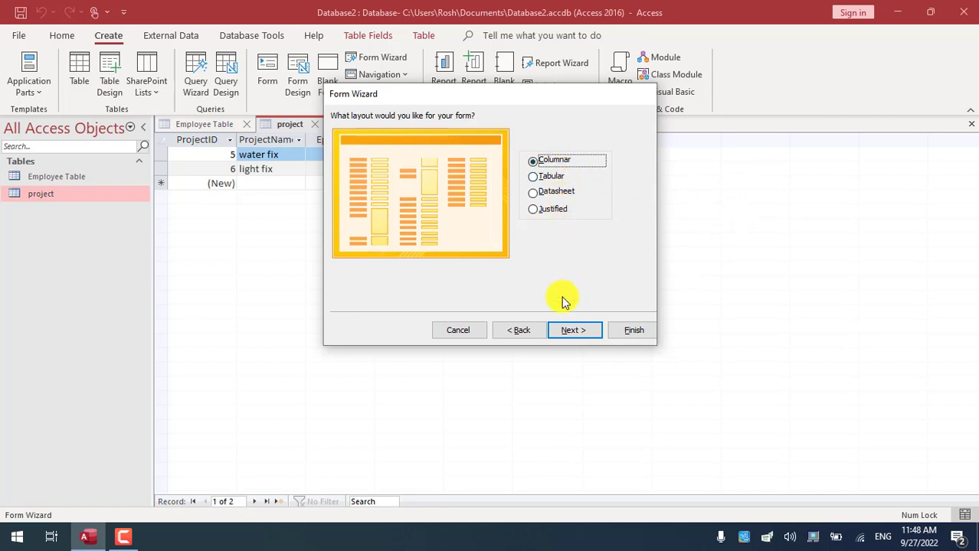
left_click(573, 331)
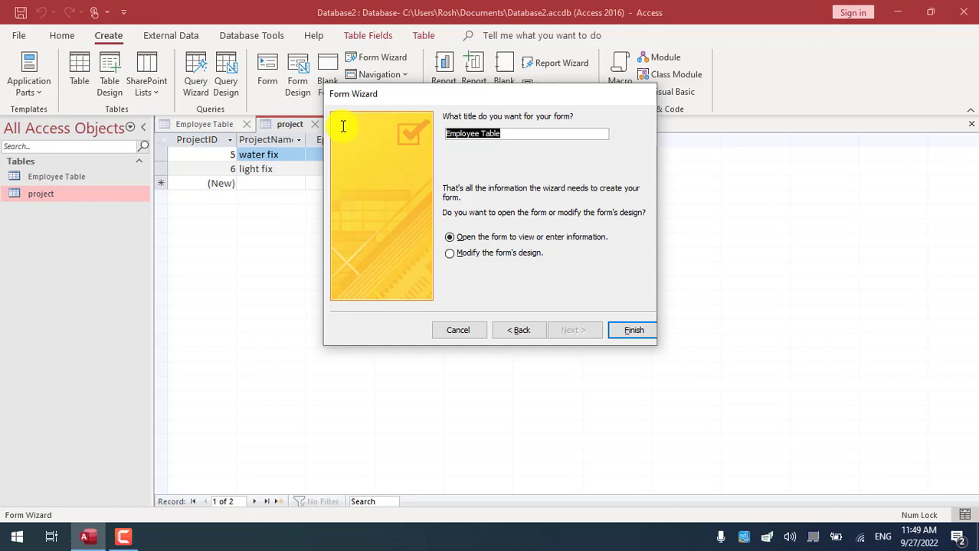
Title the form formEmployee, keep it set to open for data entry, and finish the wizard
type("fro")
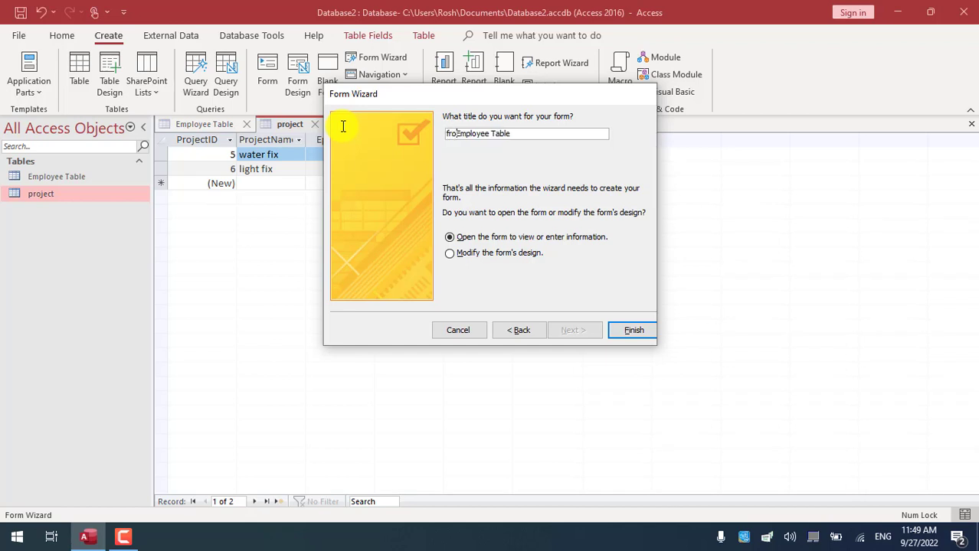
type("m")
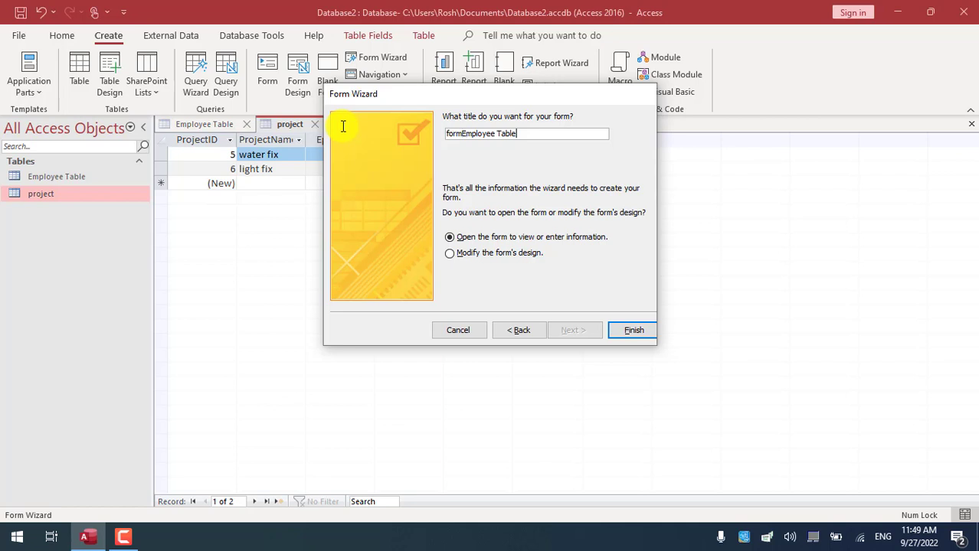
key("BackSpace")
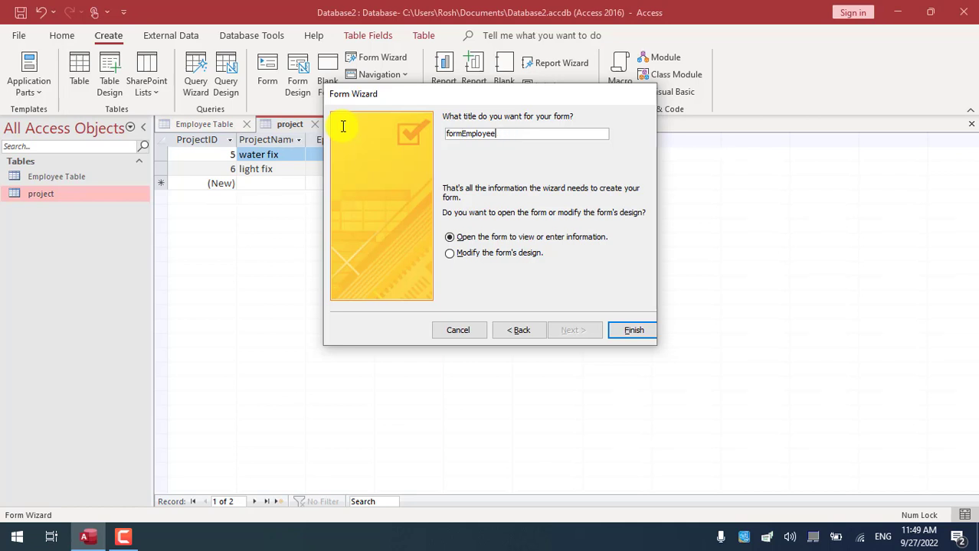
mouse_move(331, 226)
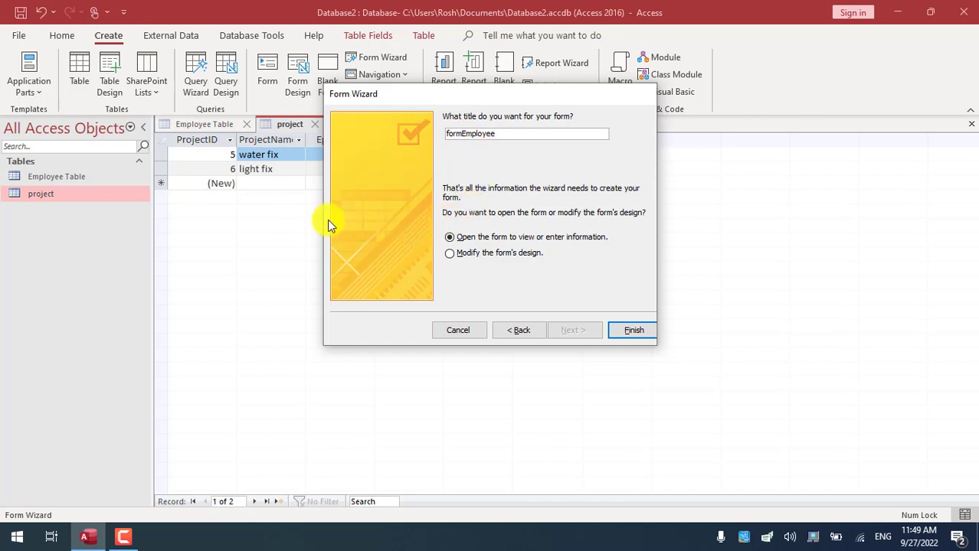
mouse_move(533, 236)
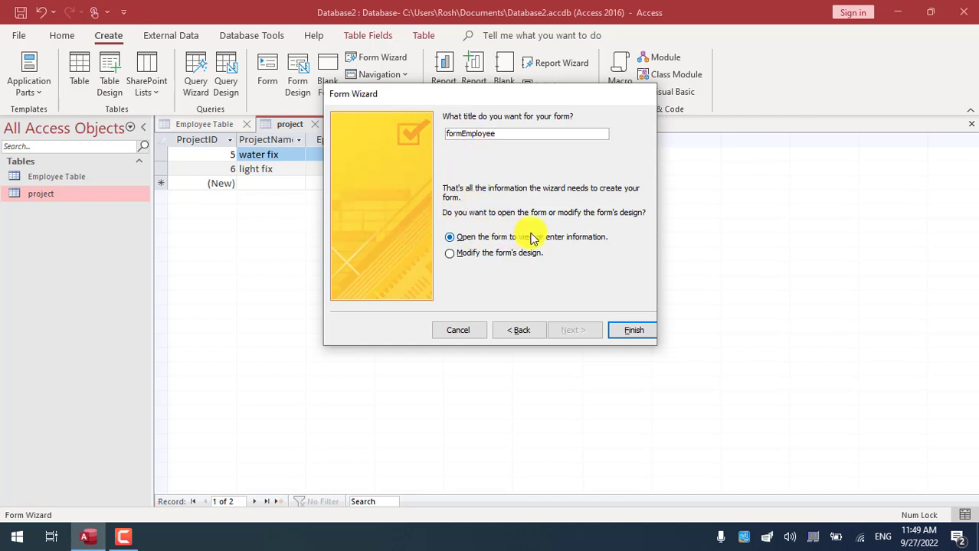
left_click(527, 134)
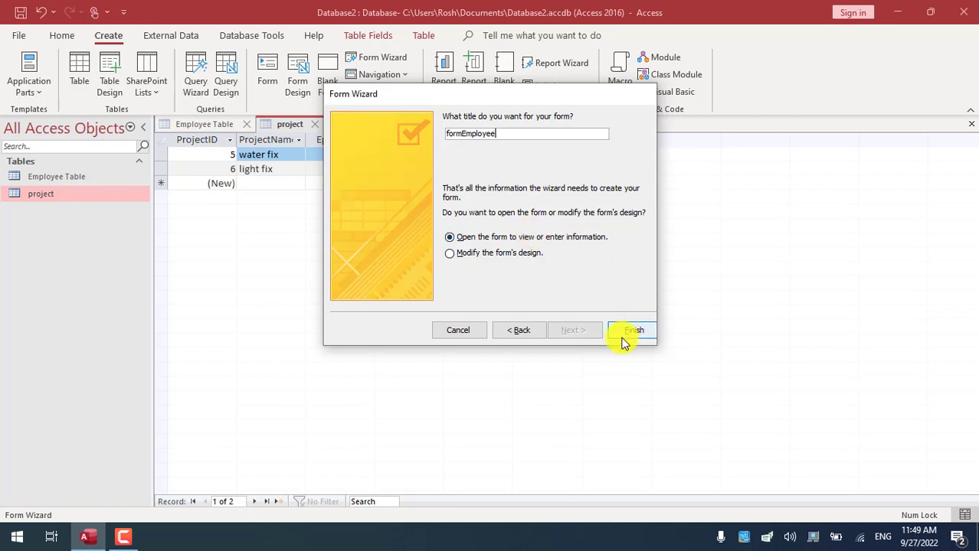
left_click(634, 330)
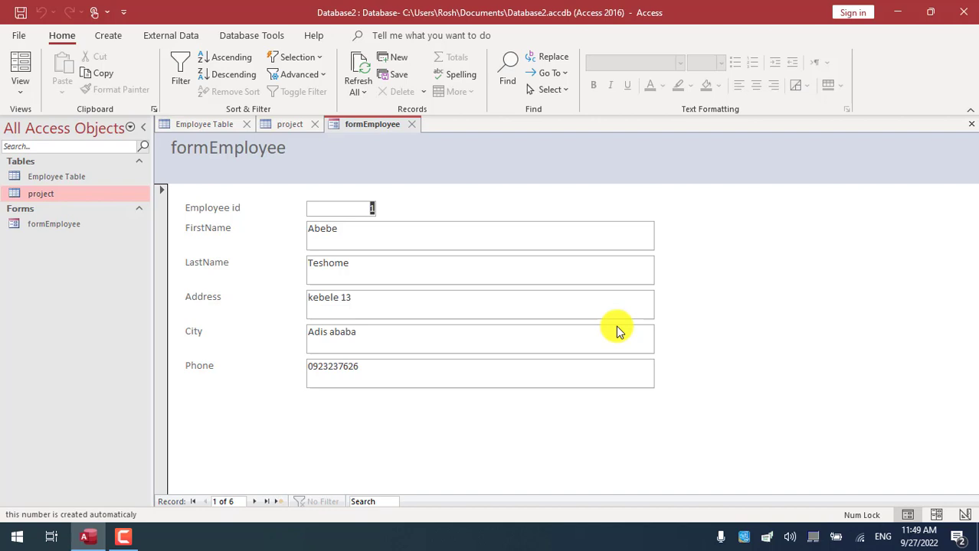
mouse_move(303, 448)
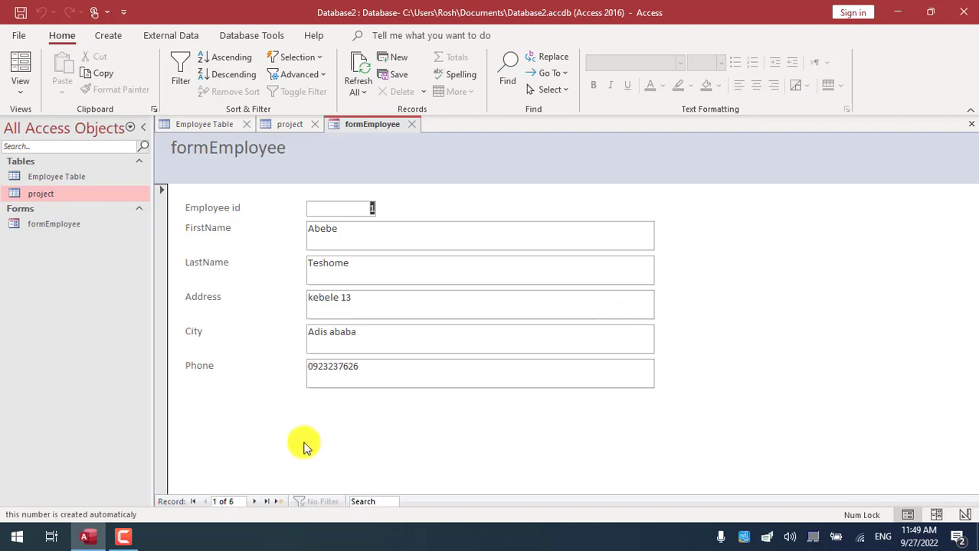
mouse_move(354, 306)
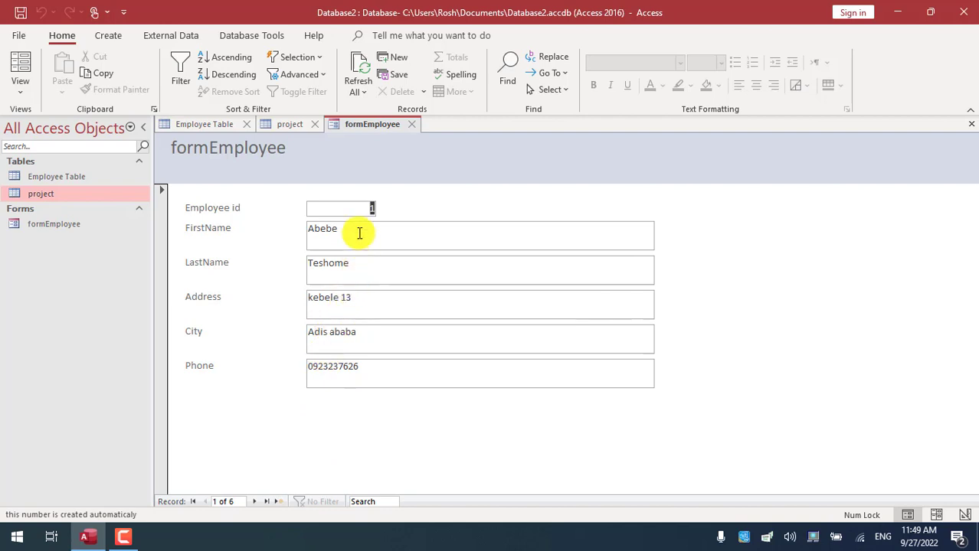
mouse_move(348, 278)
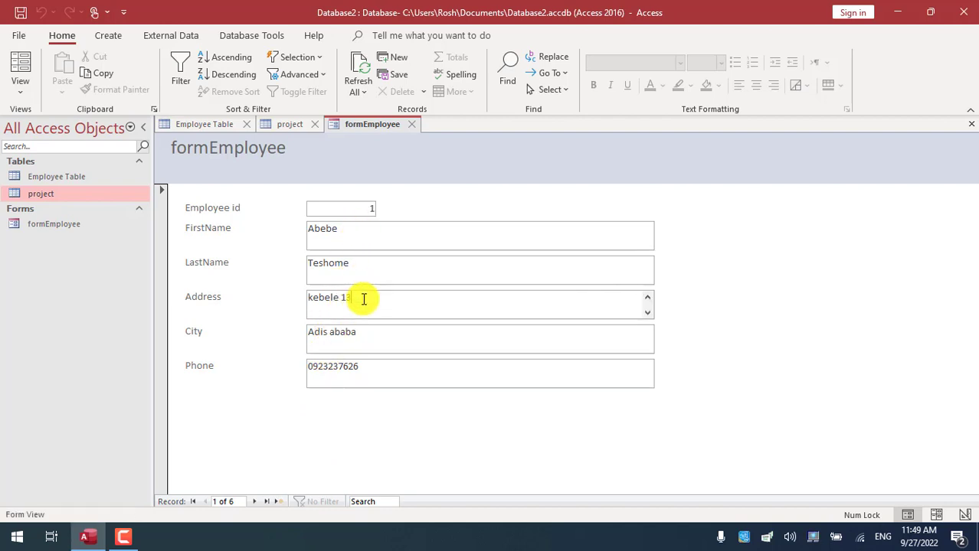
Change record 1's Address from kebele 13 to kebele 12
key("Backspace")
type("2")
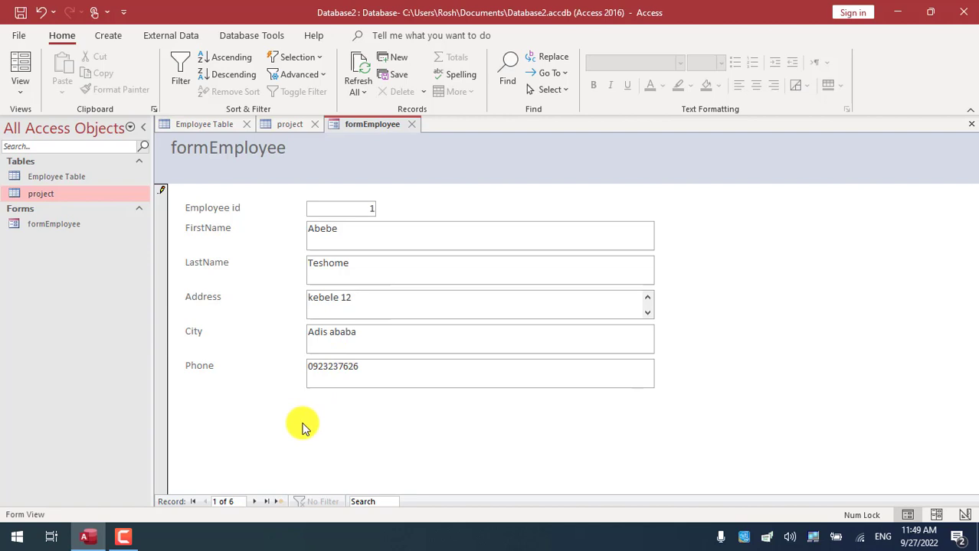
mouse_move(270, 464)
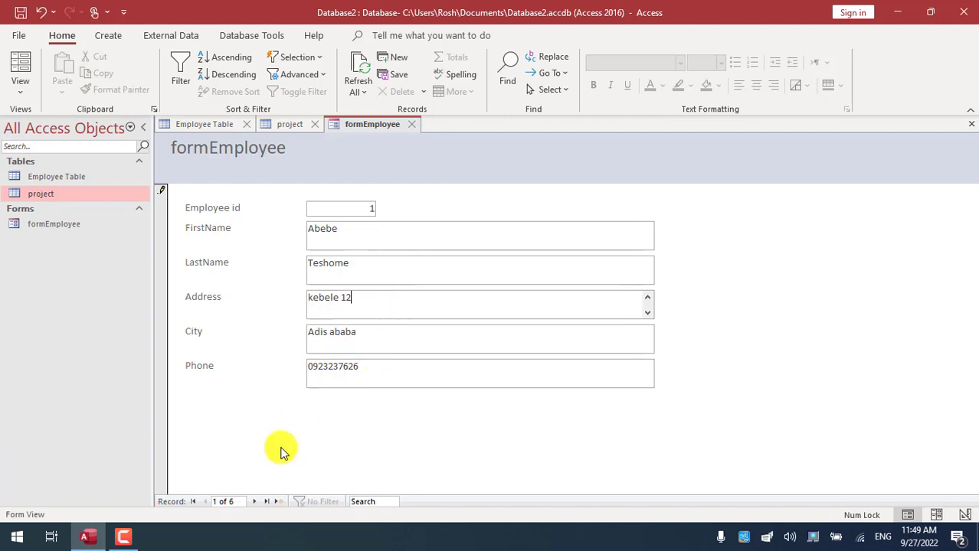
mouse_move(258, 502)
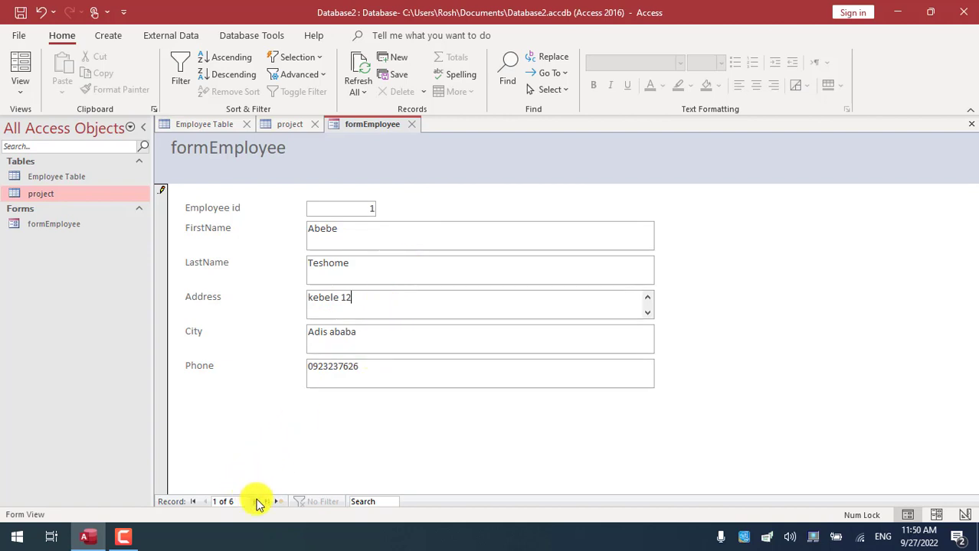
mouse_move(263, 503)
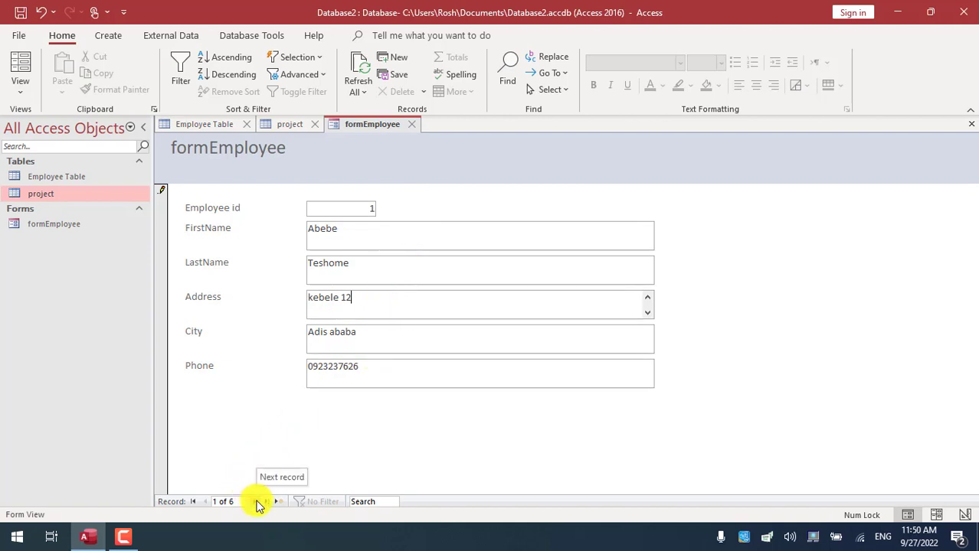
Browse through the six employee records, glance at Employee Table, then start blank record 7 of 7
left_click(265, 502)
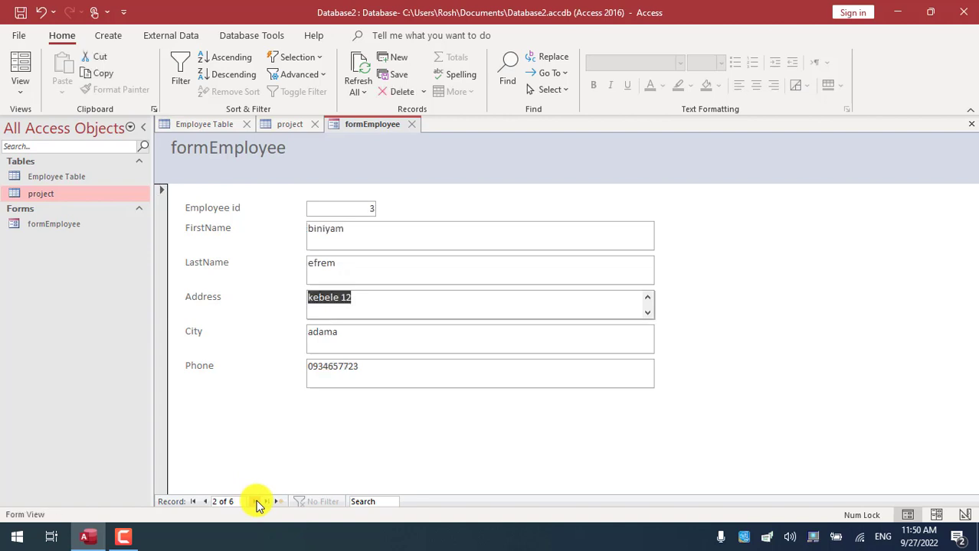
left_click(269, 502)
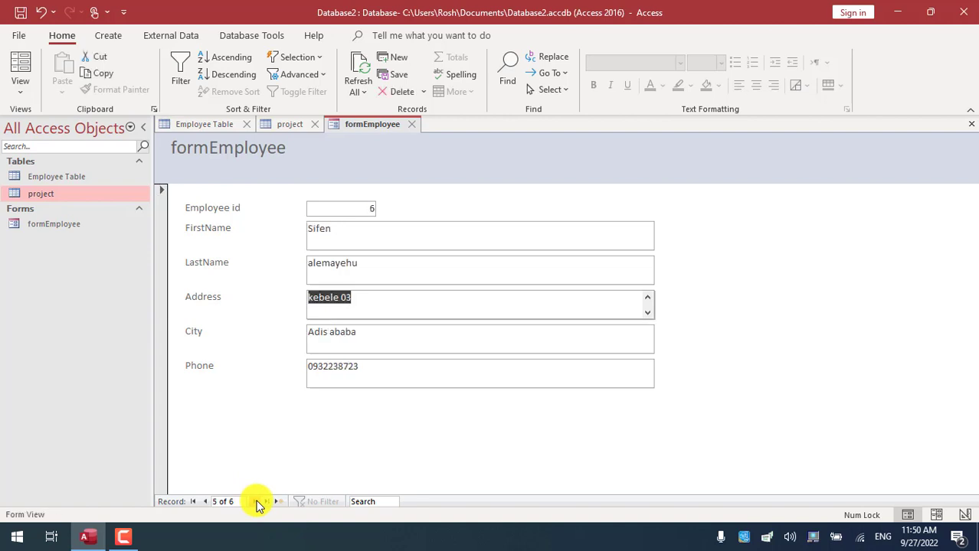
left_click(254, 502)
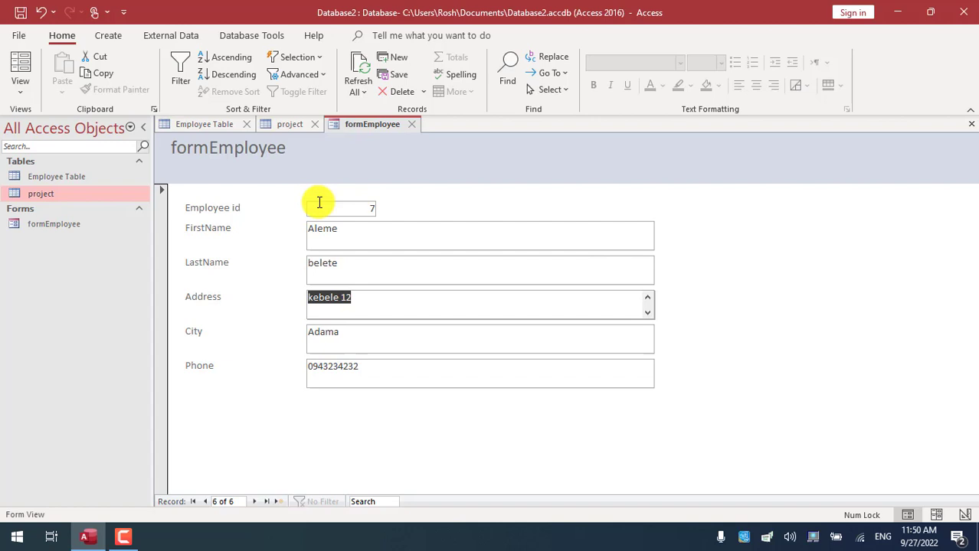
left_click(205, 123)
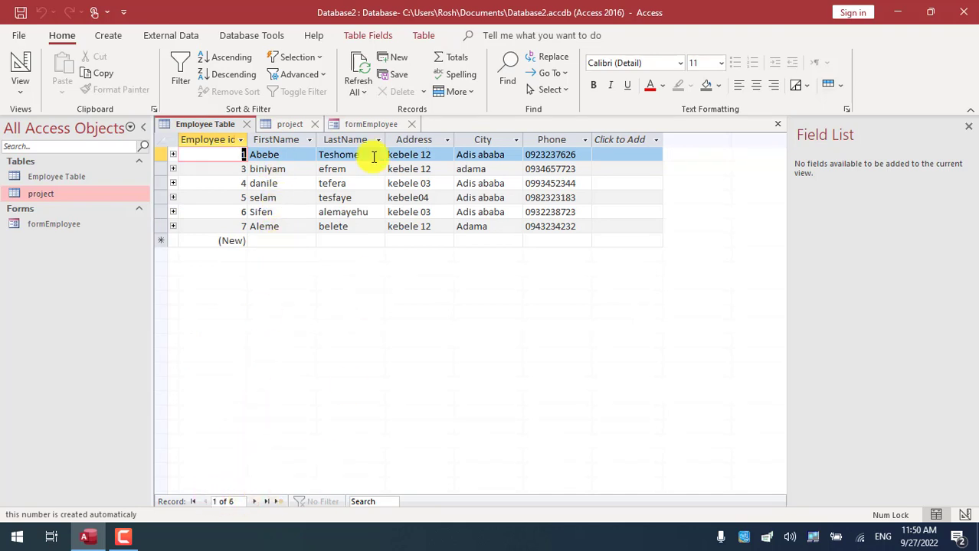
left_click(371, 124)
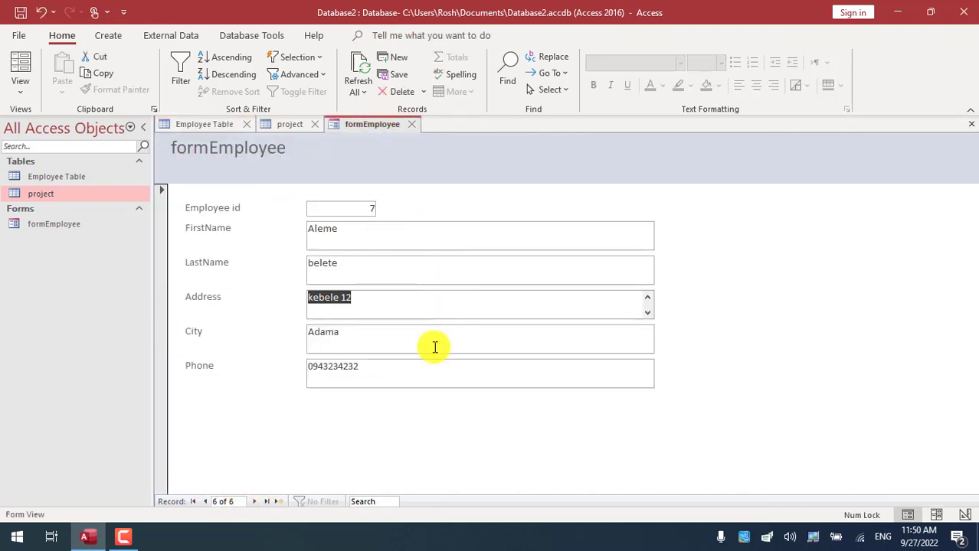
mouse_move(254, 503)
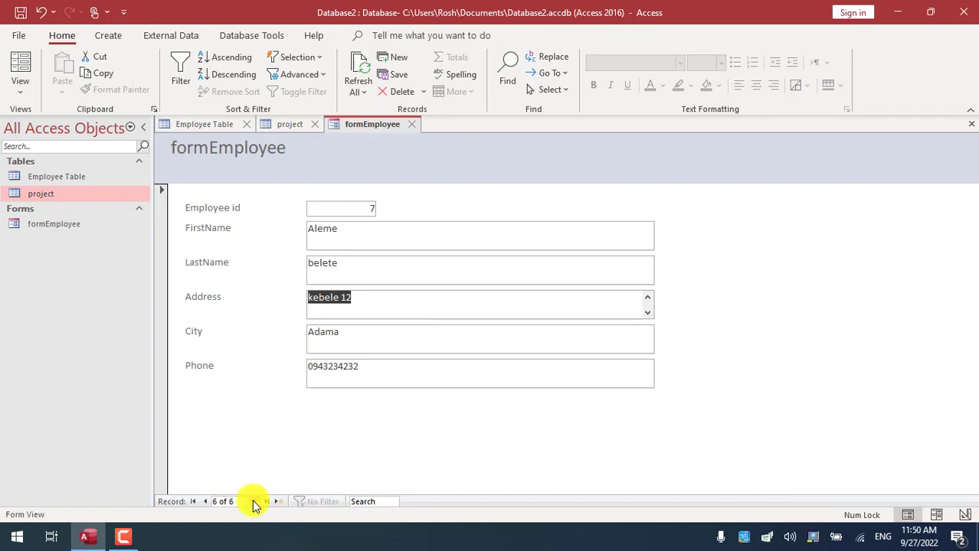
left_click(267, 502)
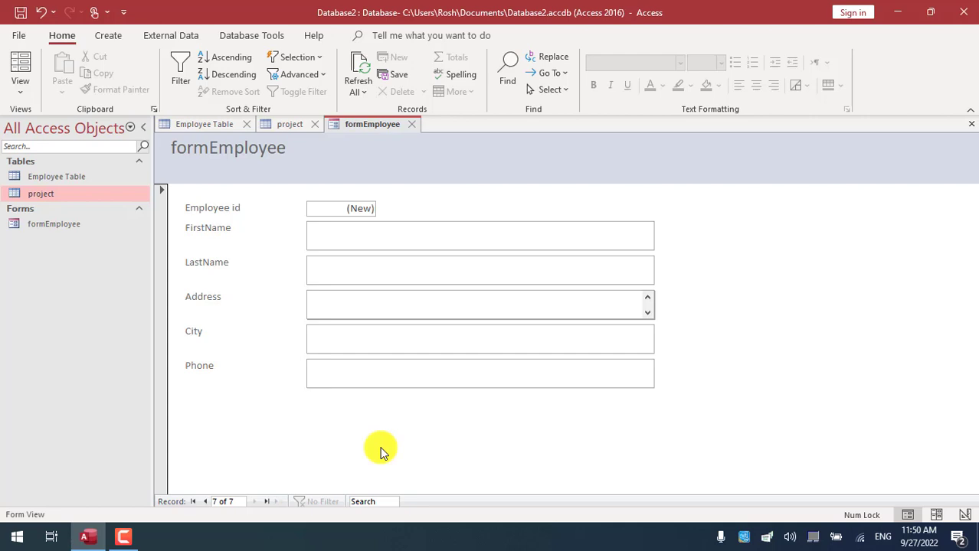
left_click(475, 303)
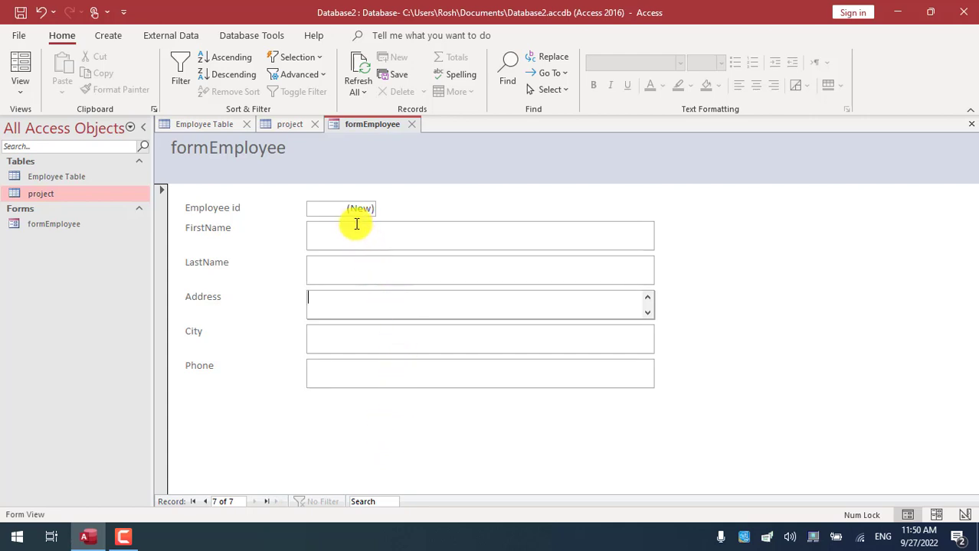
left_click(481, 236)
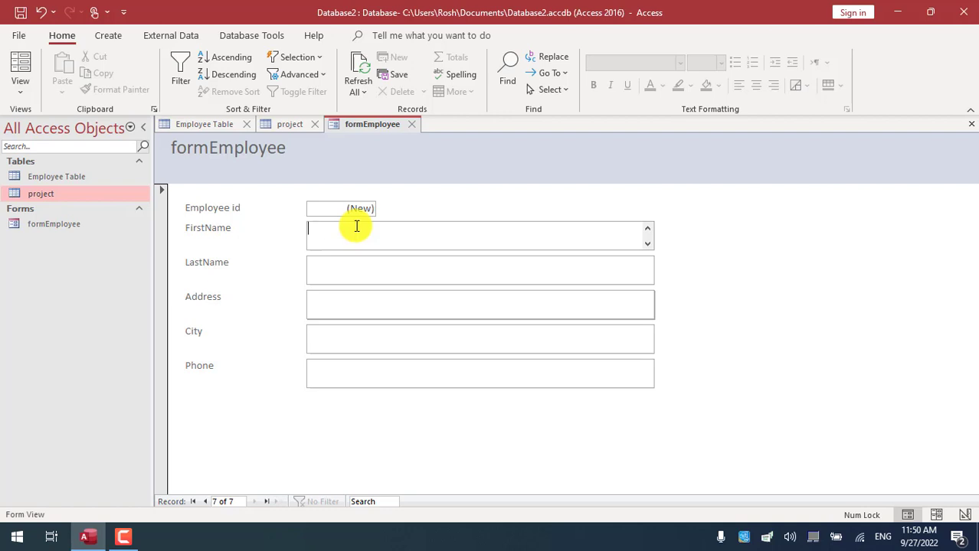
type("Mark")
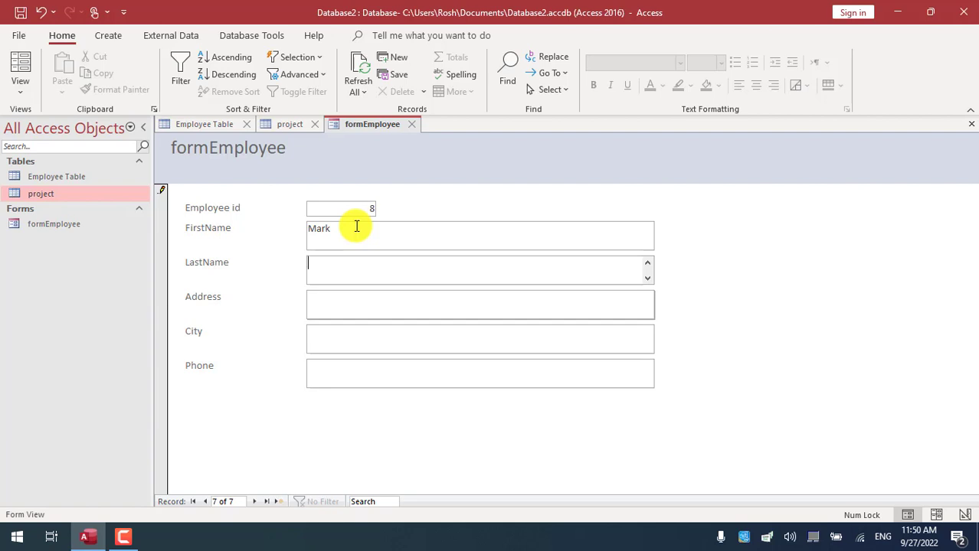
type("Dan")
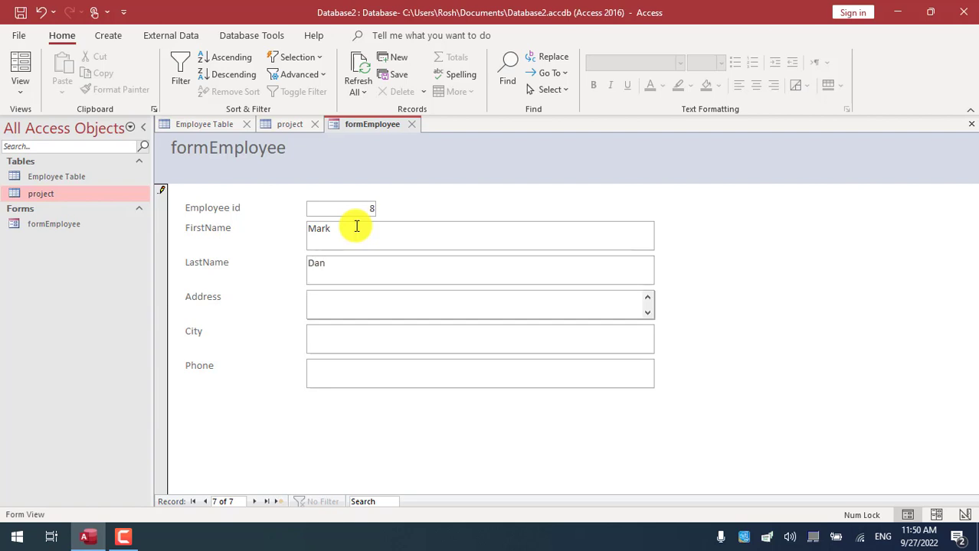
type("keve")
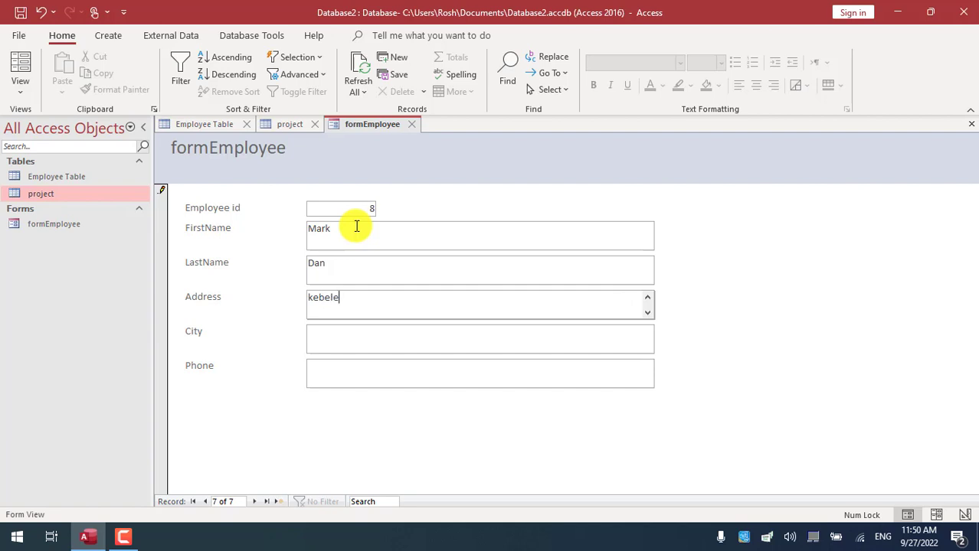
type("04")
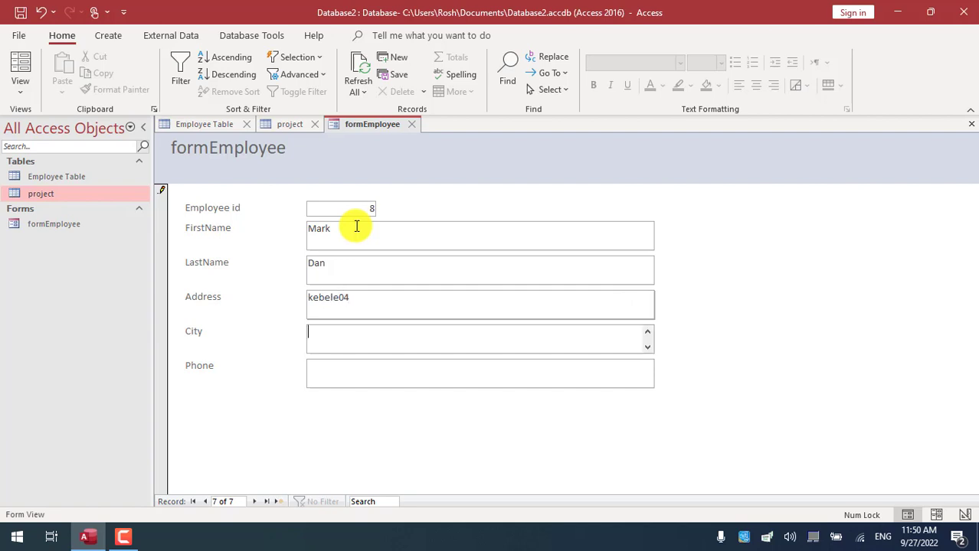
type("Addia")
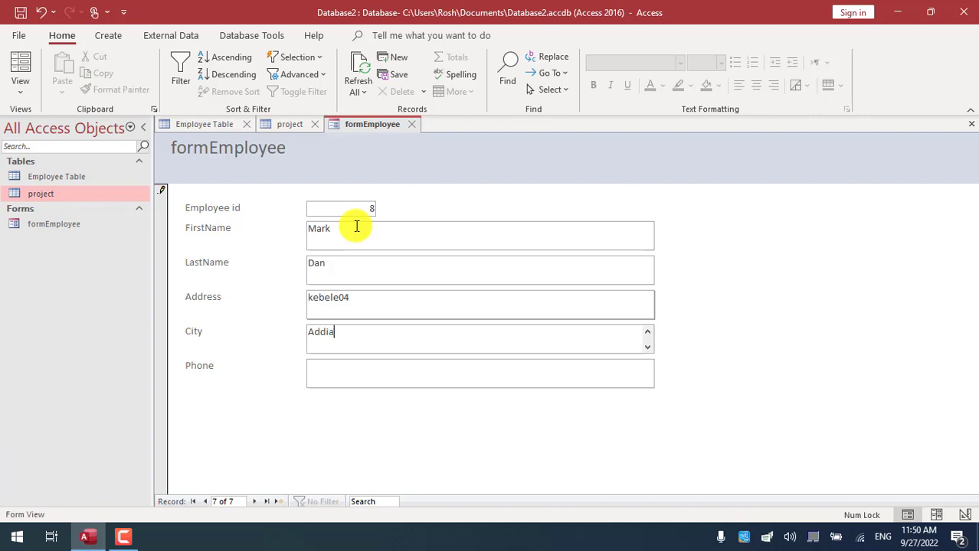
type("s ababa")
left_click(480, 374)
type("0")
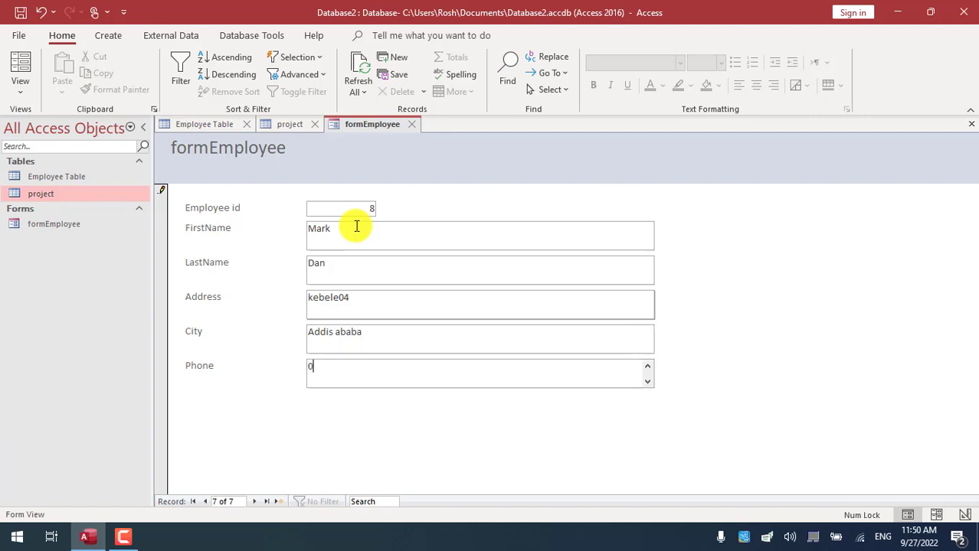
type("93456")
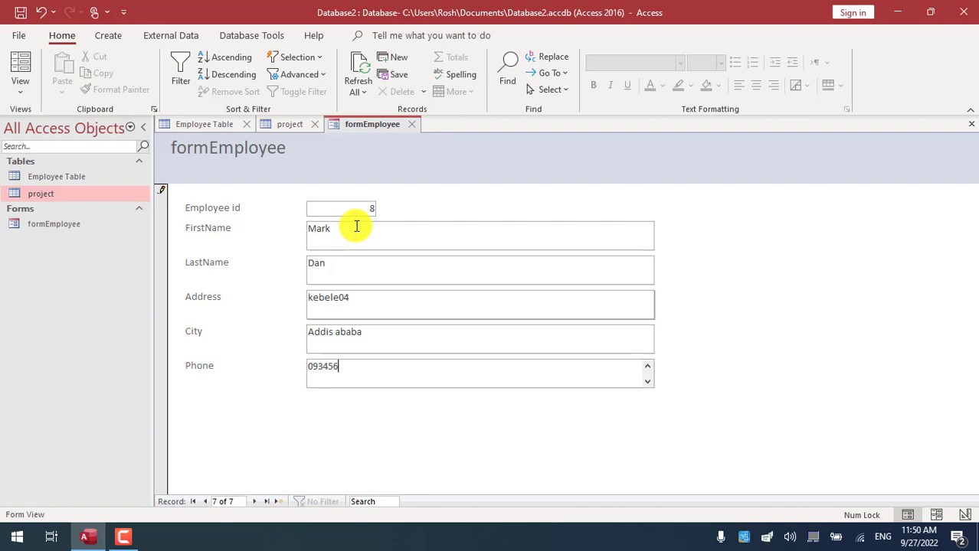
type("9494")
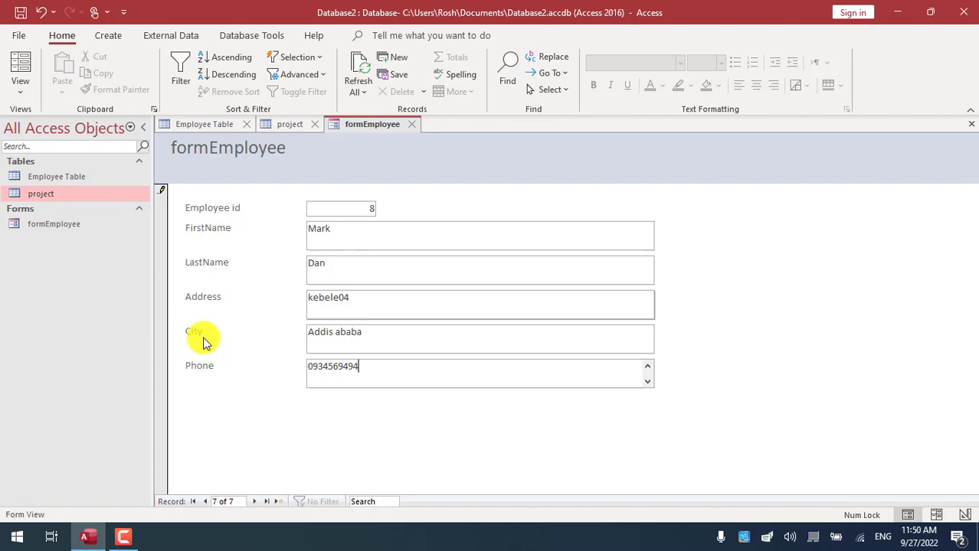
mouse_move(257, 502)
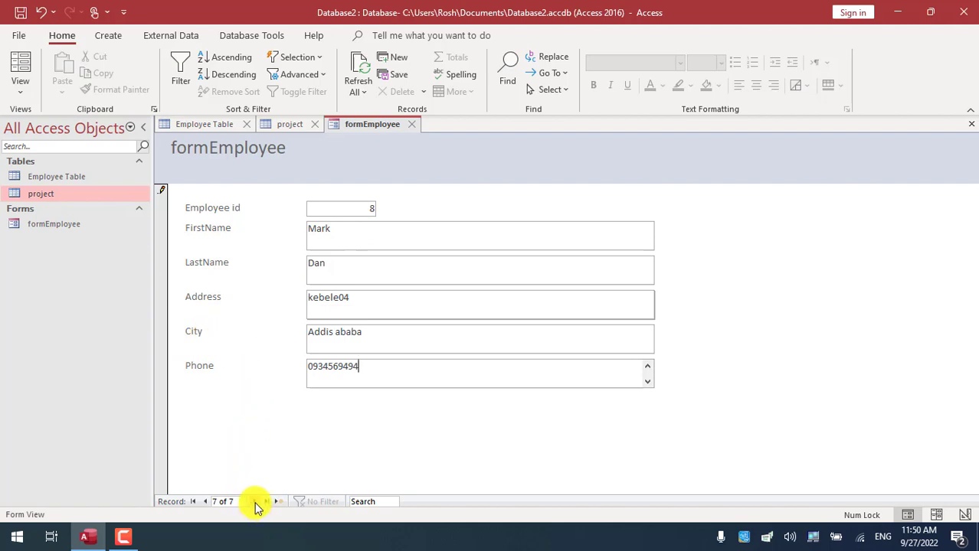
left_click(266, 502)
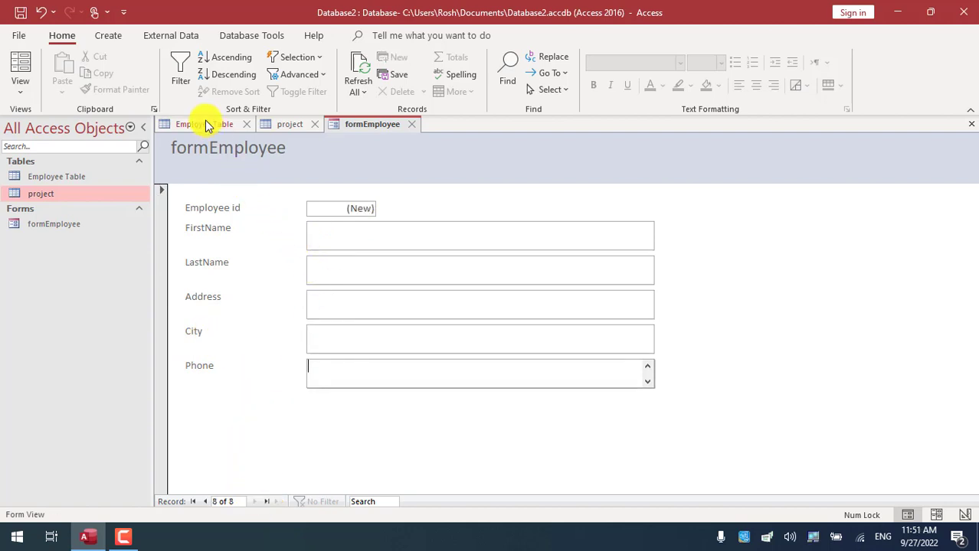
left_click(205, 124)
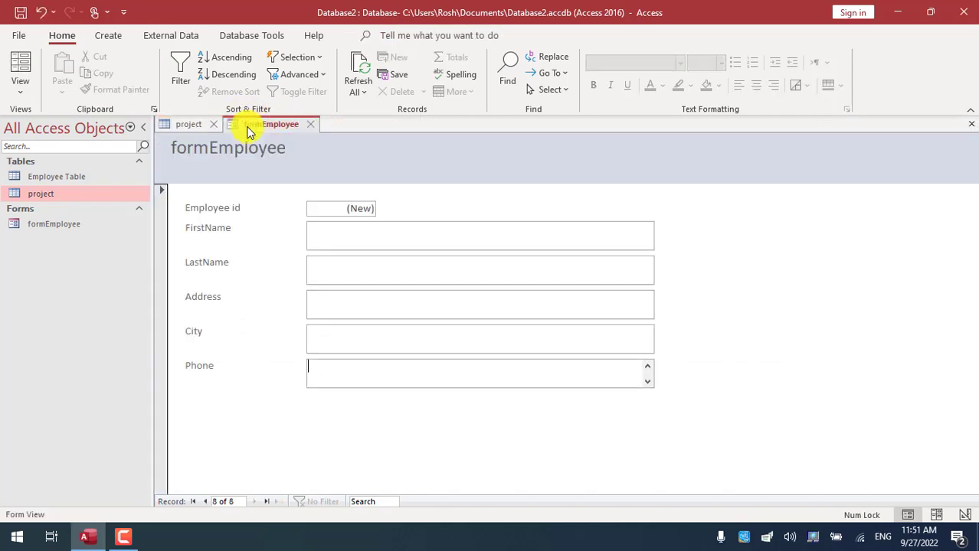
mouse_move(92, 181)
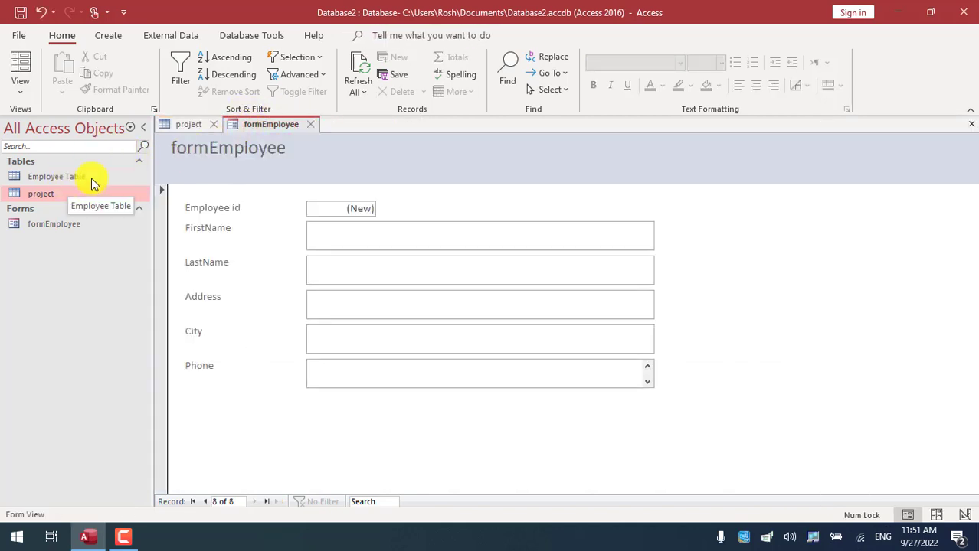
double_click(55, 176)
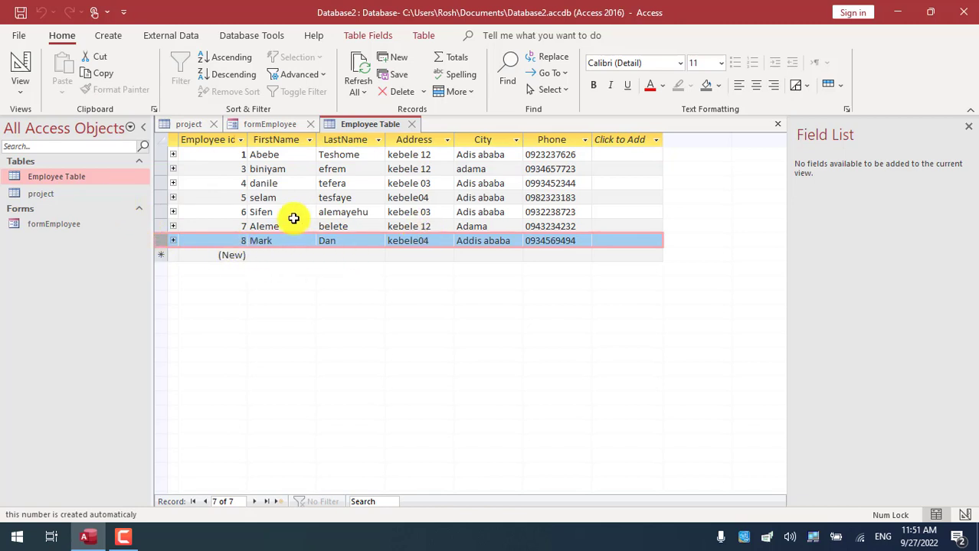
left_click(270, 123)
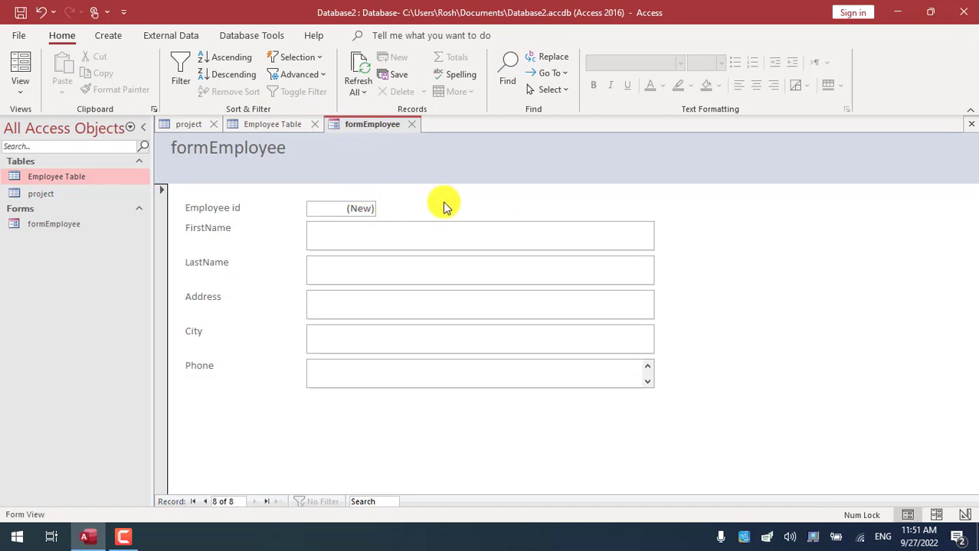
mouse_move(218, 189)
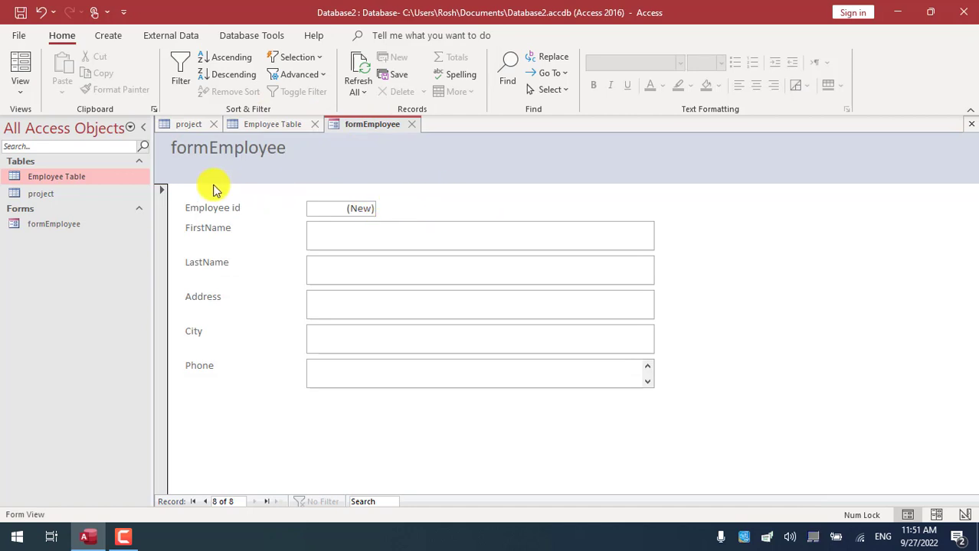
mouse_move(268, 314)
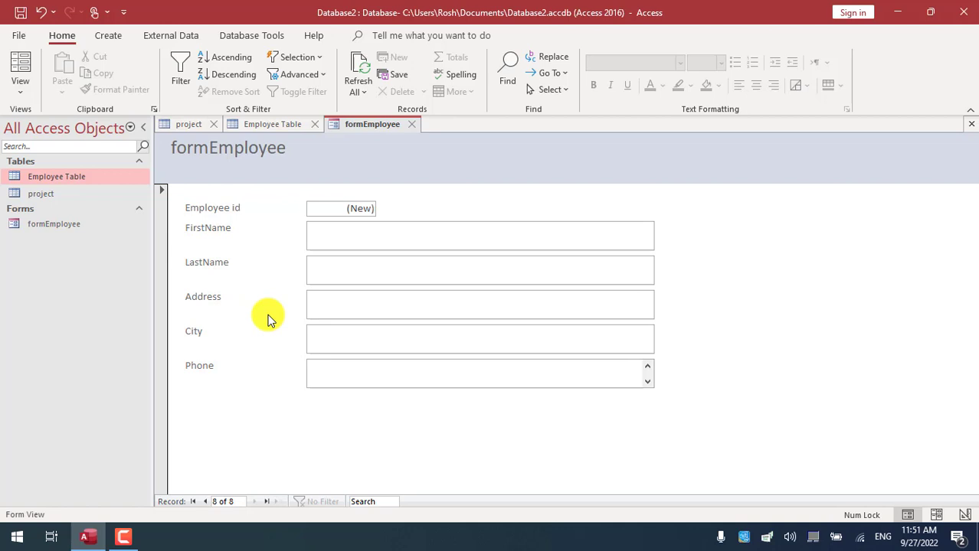
left_click(273, 124)
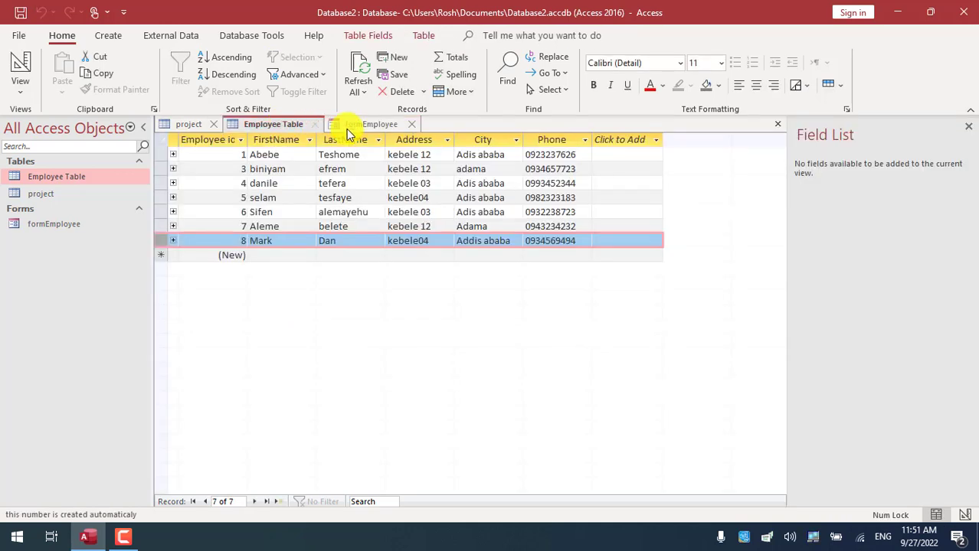
Return to formEmployee showing the blank new record 8 of 8
left_click(374, 124)
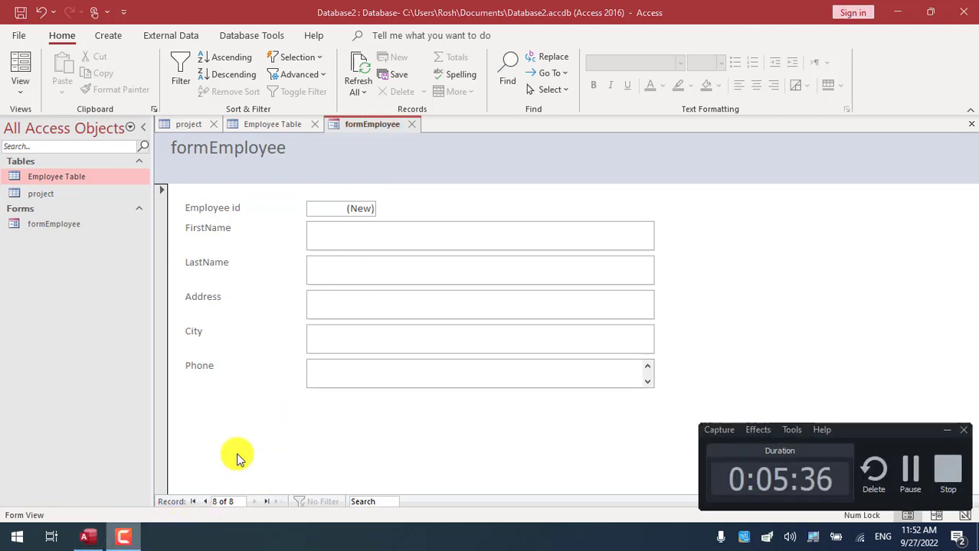
mouse_move(557, 390)
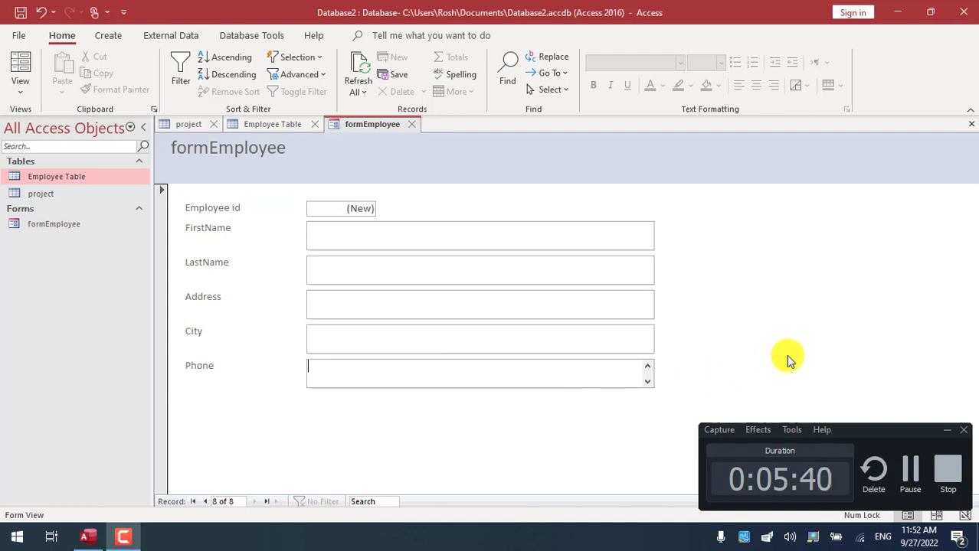
mouse_move(864, 382)
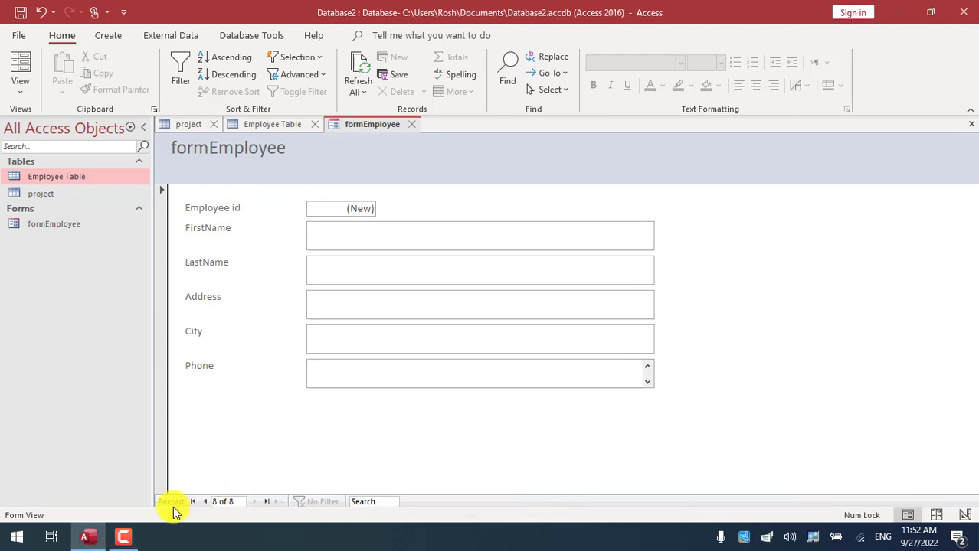
left_click(123, 536)
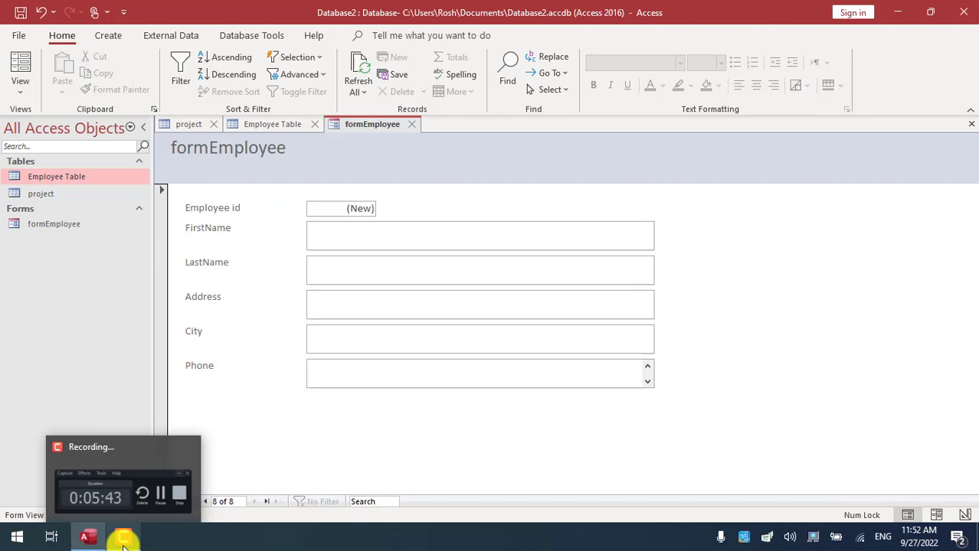
left_click(481, 373)
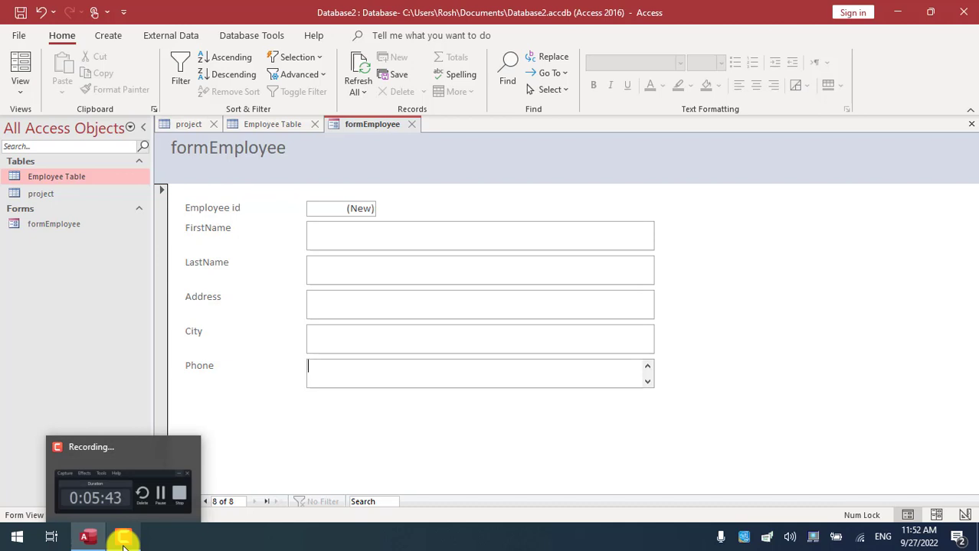